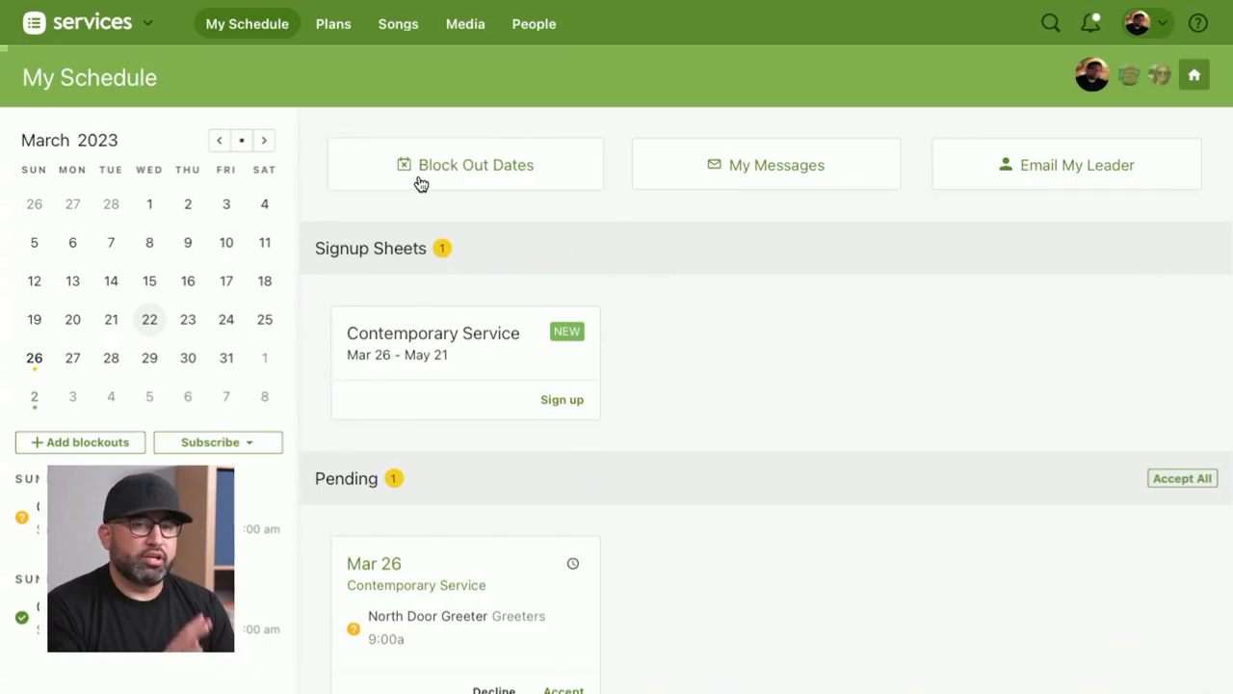
Go to the Plans overview showing Contemporary Service plans for March 26 to May 28, 2023.
left_click(334, 23)
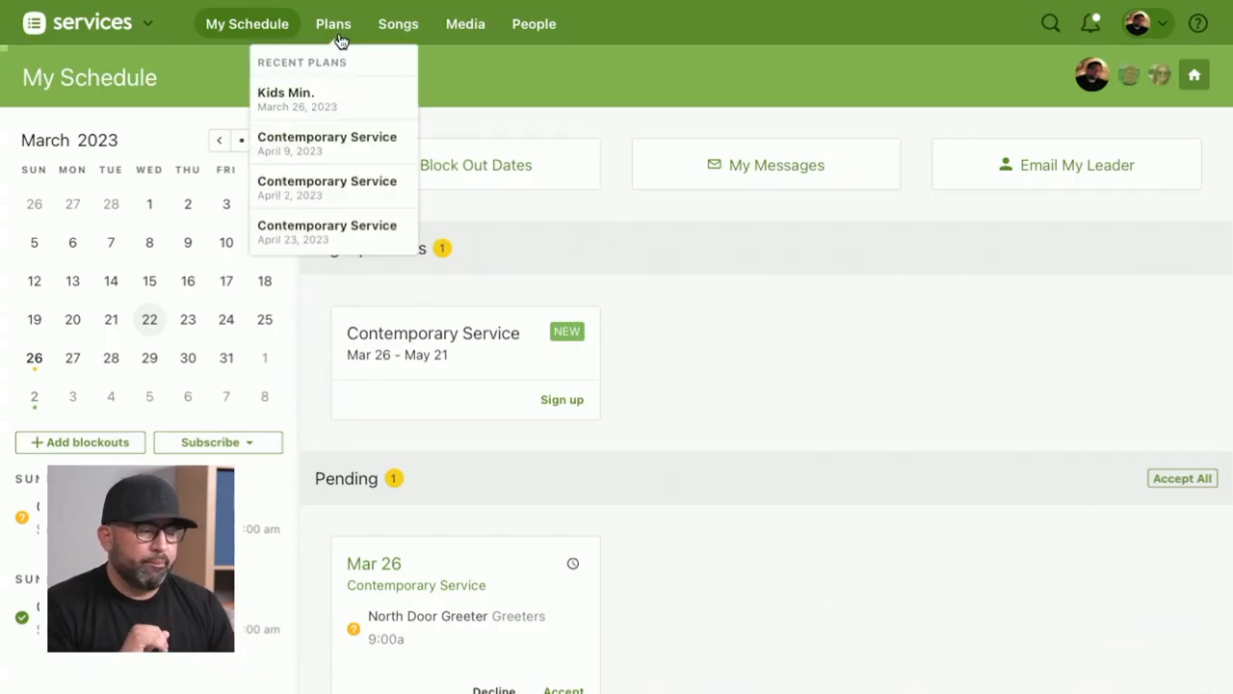
left_click(333, 23)
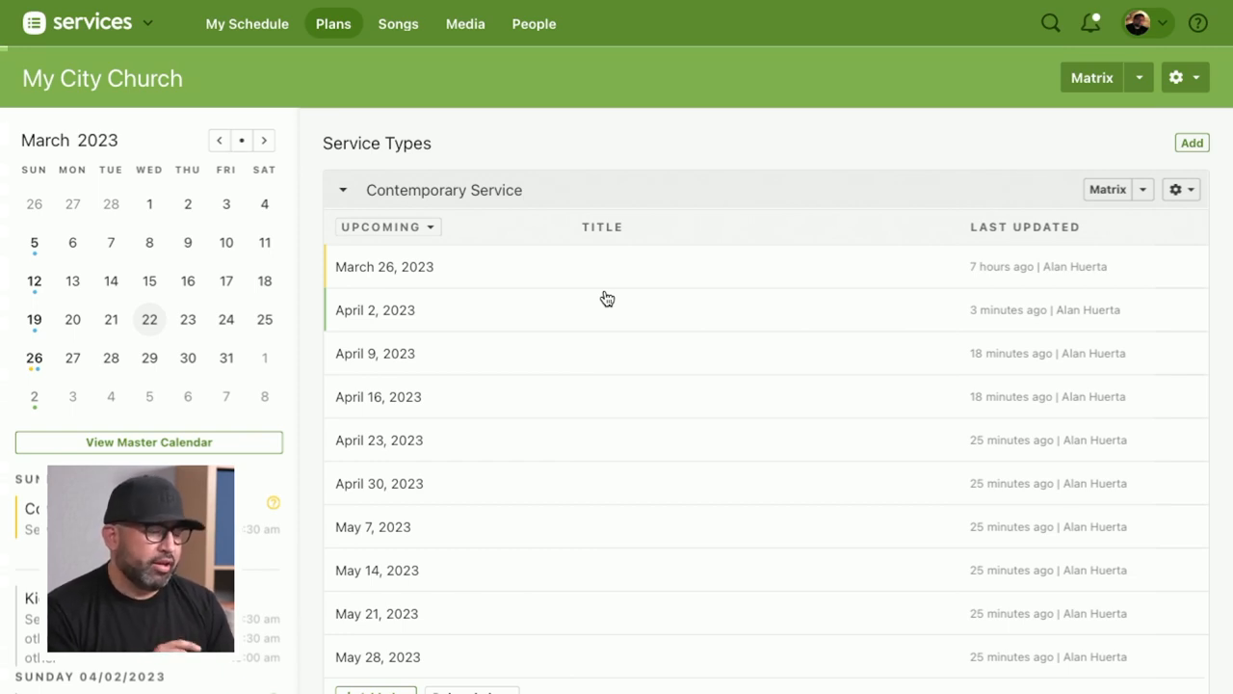
mouse_move(536, 120)
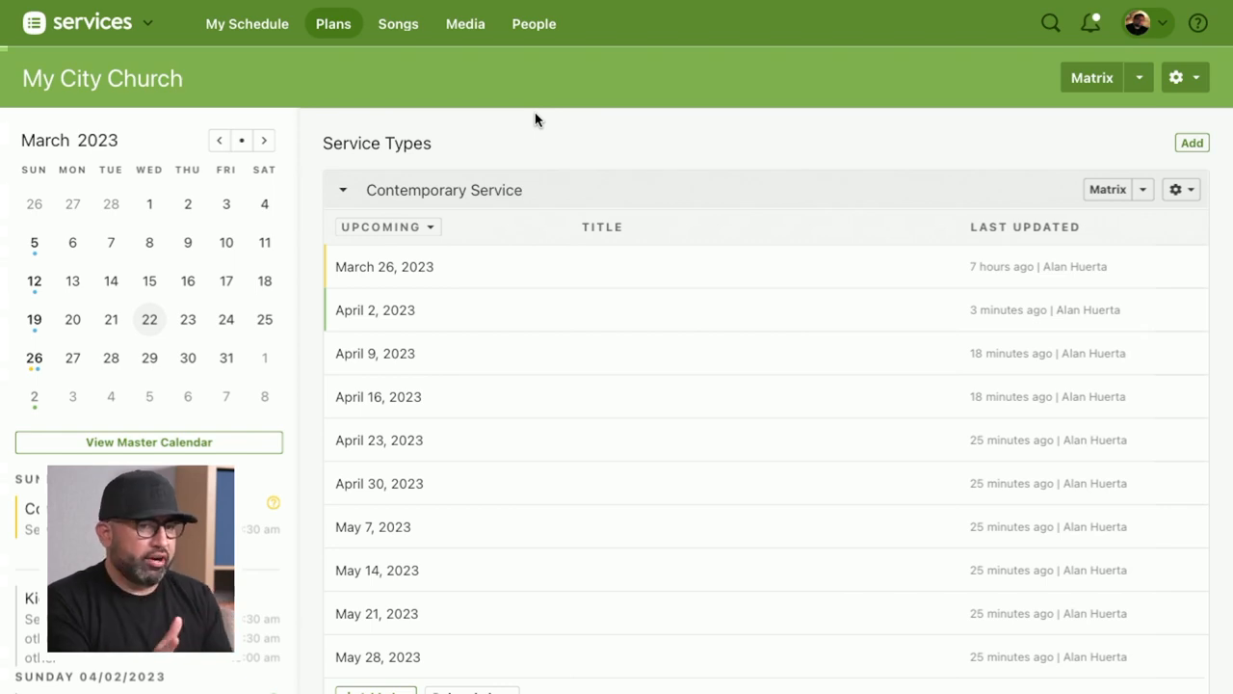
List all 49 people, preview the Blockout Request email to everyone, then cancel it.
left_click(534, 23)
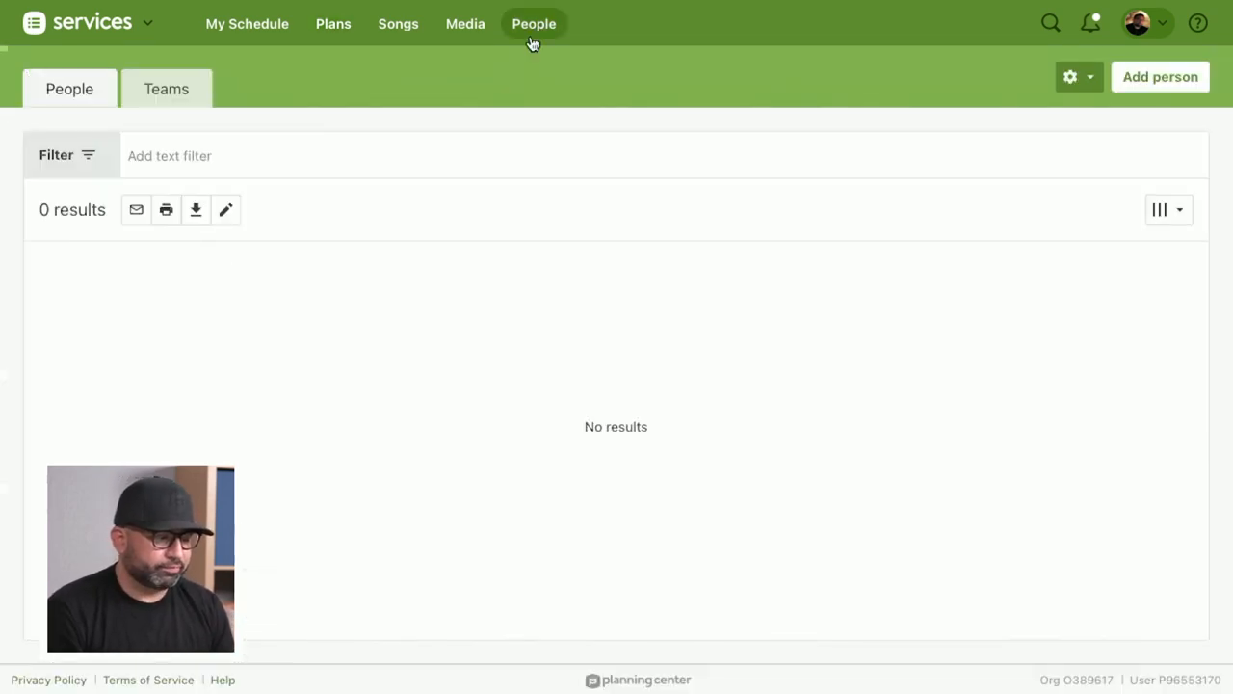
left_click(135, 210)
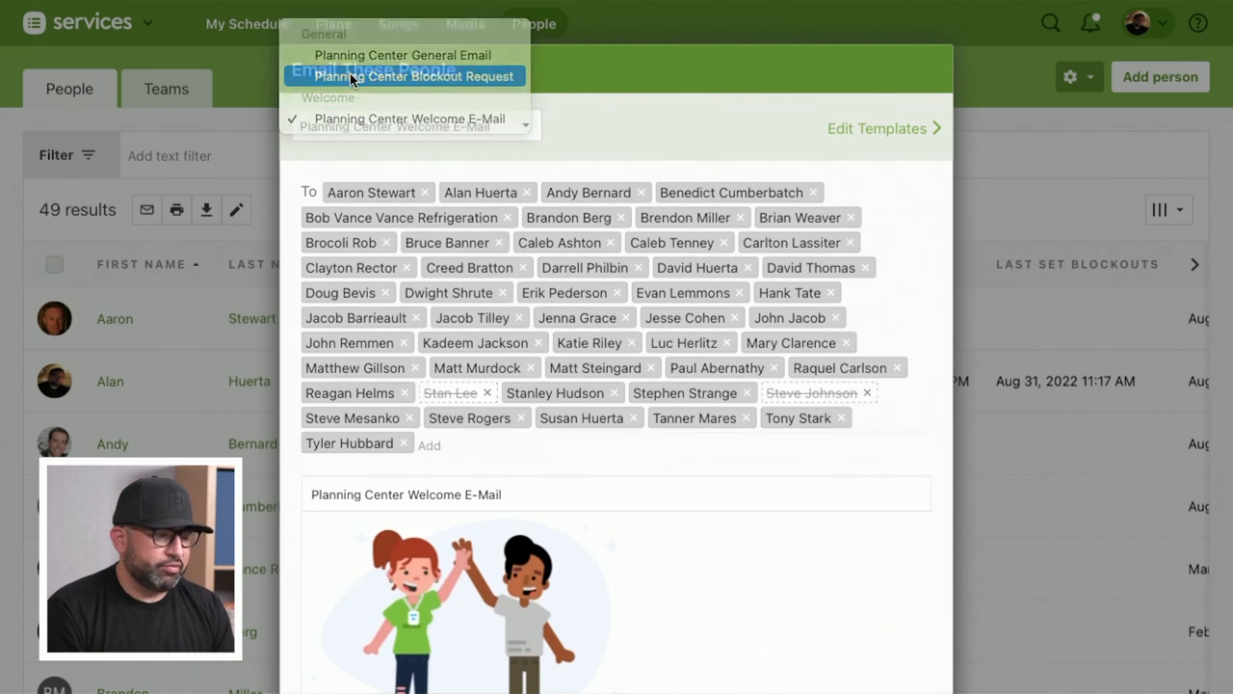
left_click(417, 77)
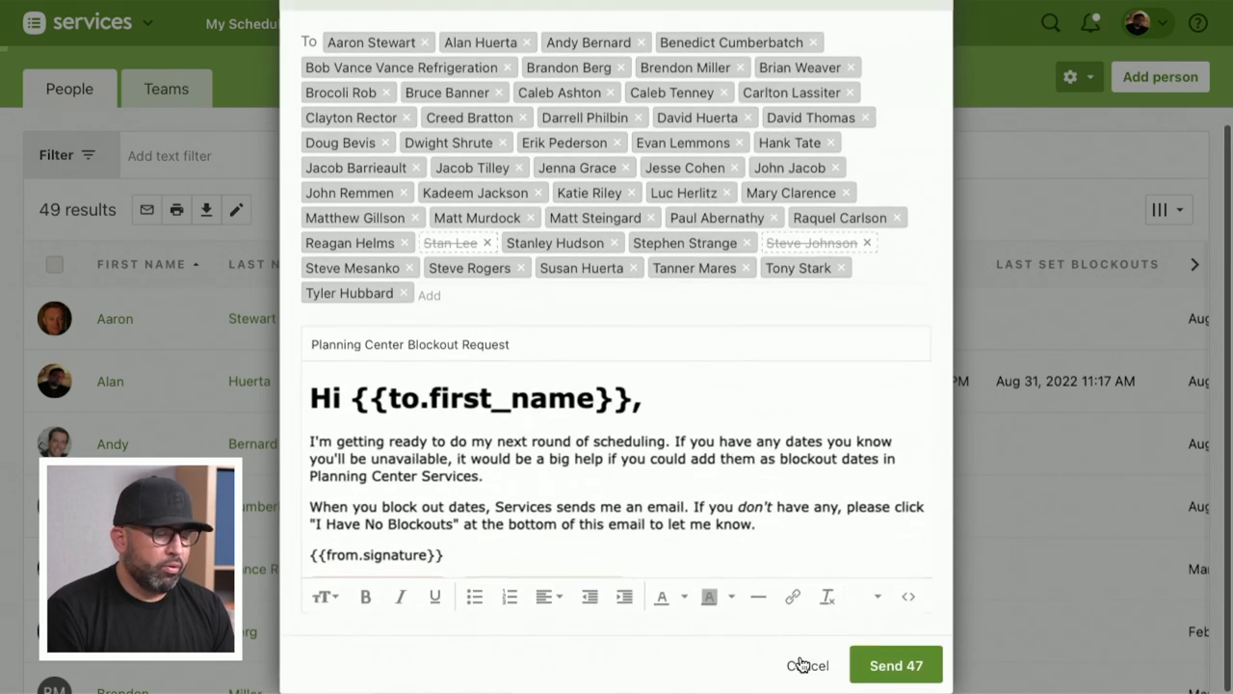
left_click(808, 665)
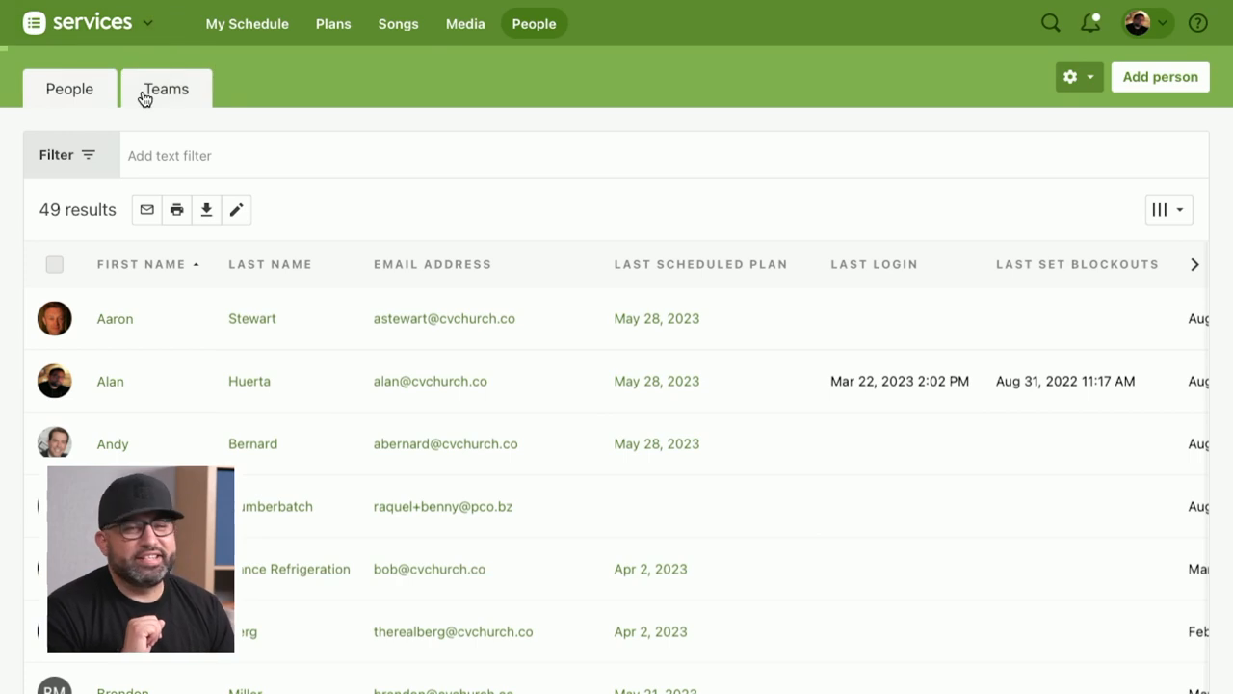
Open the Choir team from the Teams list to see its 11 members.
left_click(166, 88)
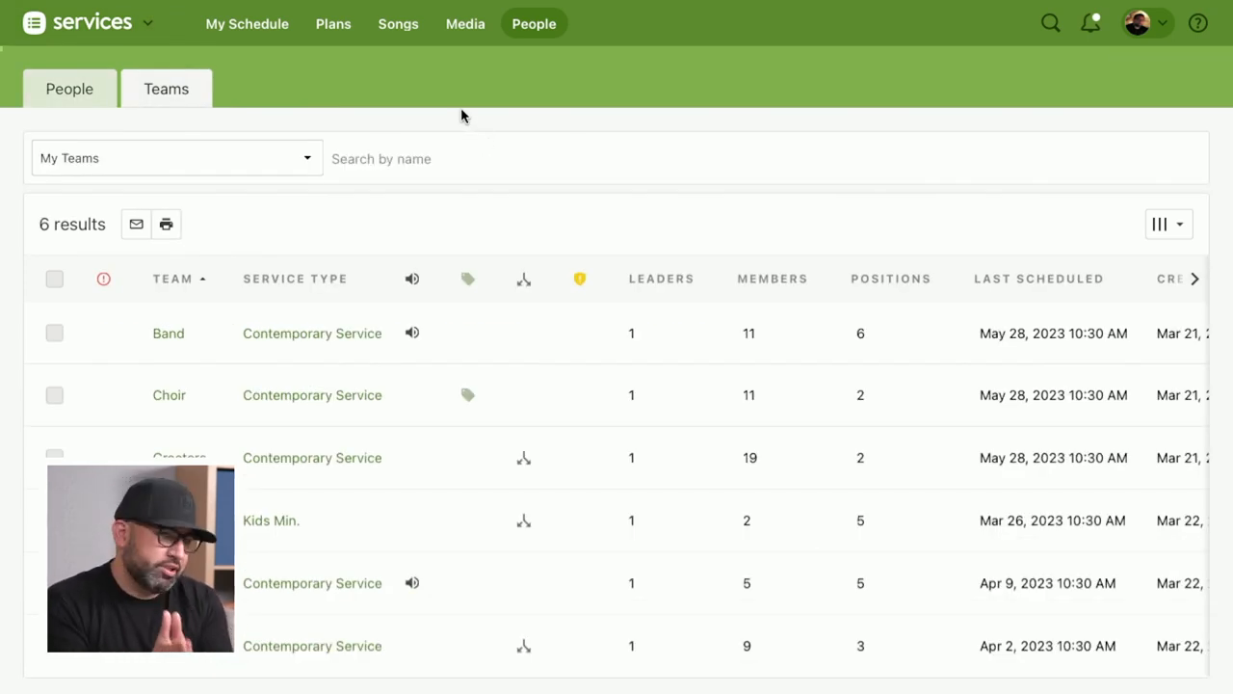
mouse_move(166, 415)
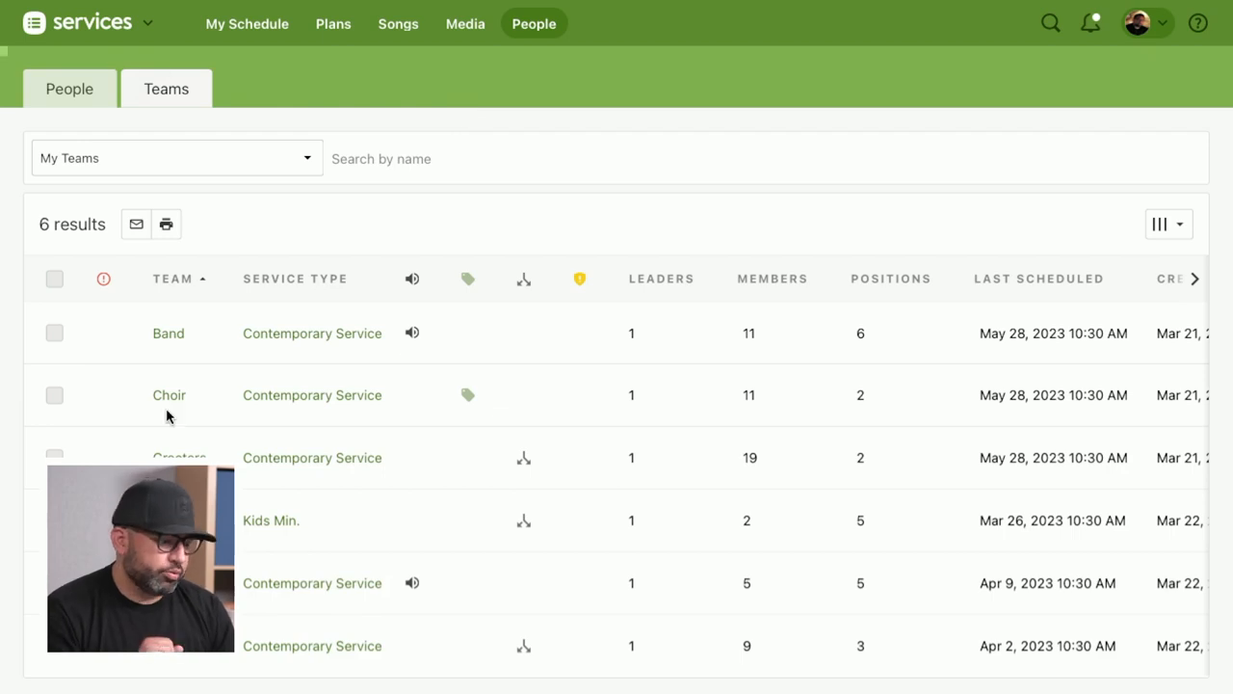
left_click(168, 395)
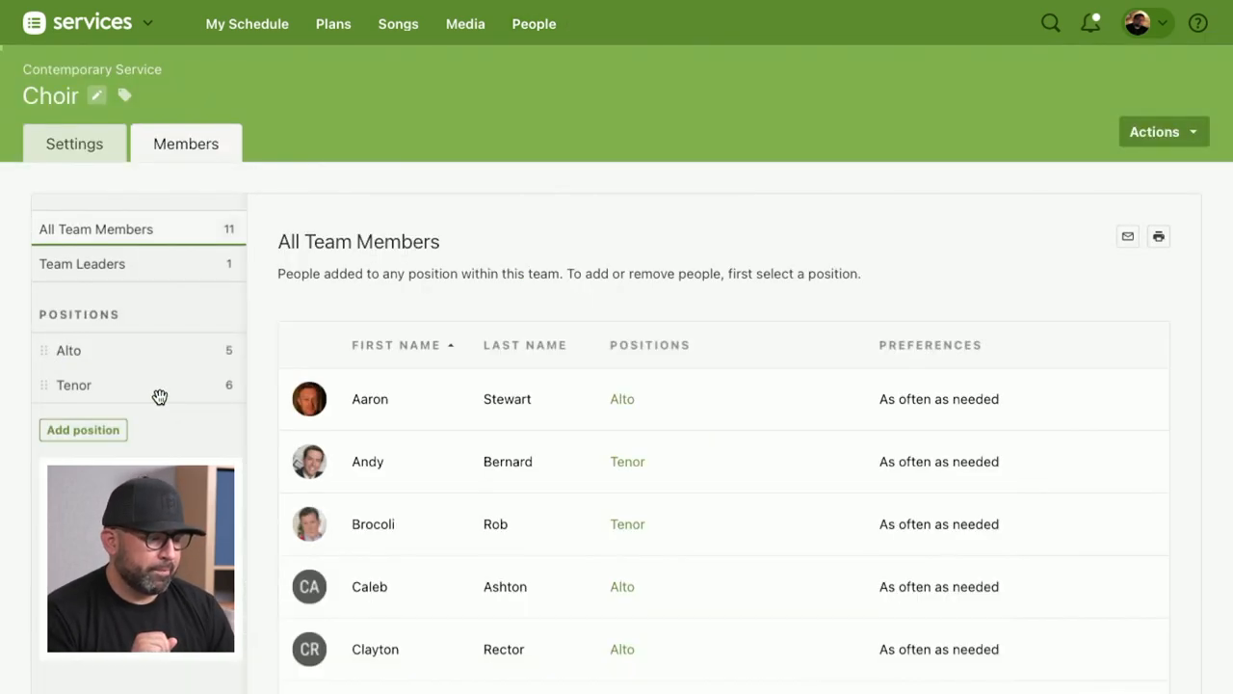
mouse_move(1104, 241)
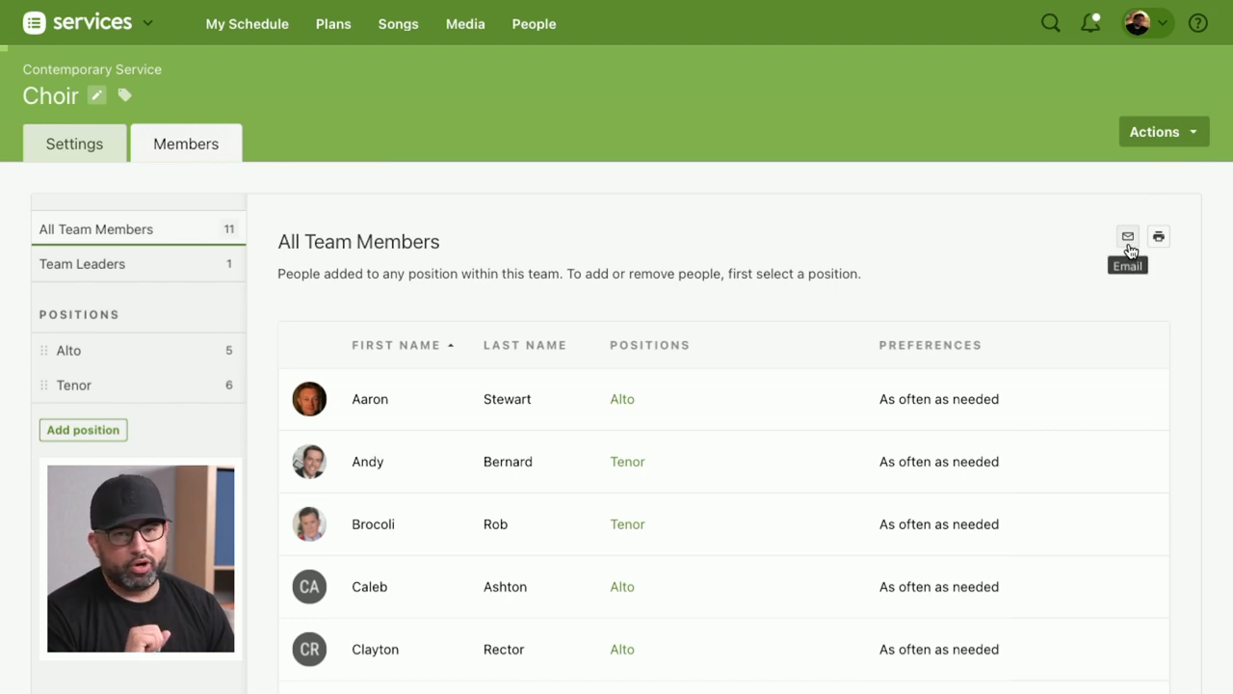
Email all Choir team members with the Blockout Request template and send to 9.
left_click(1127, 236)
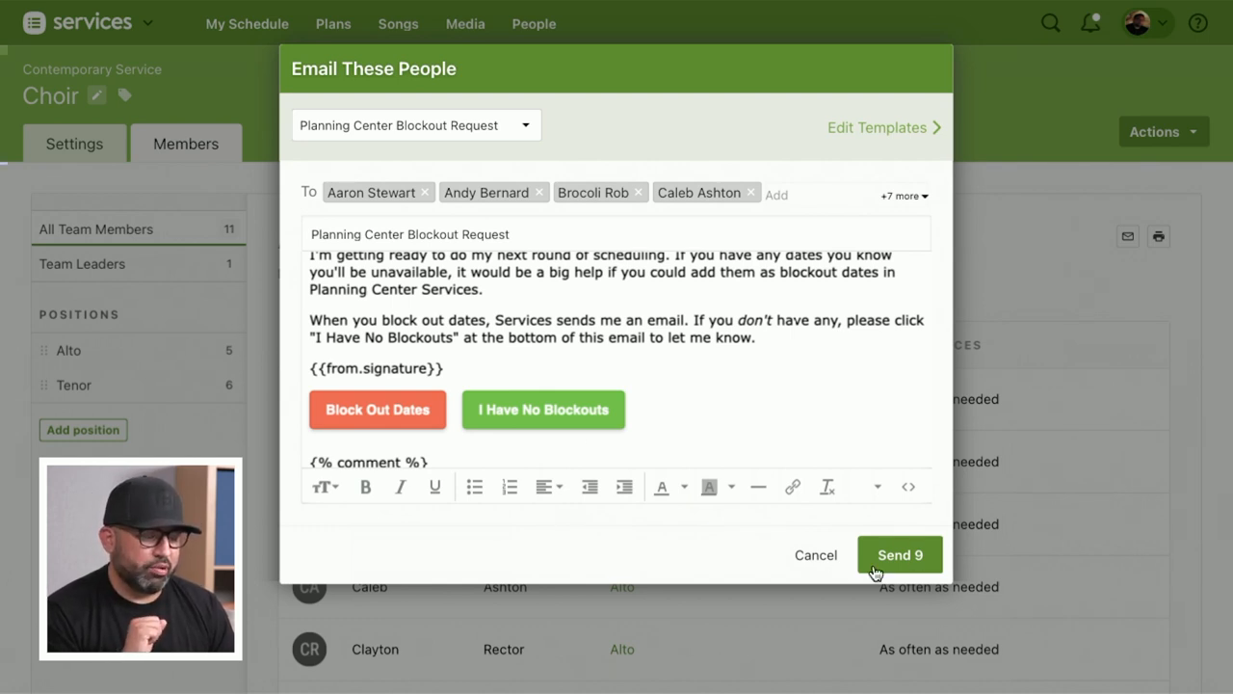
left_click(899, 554)
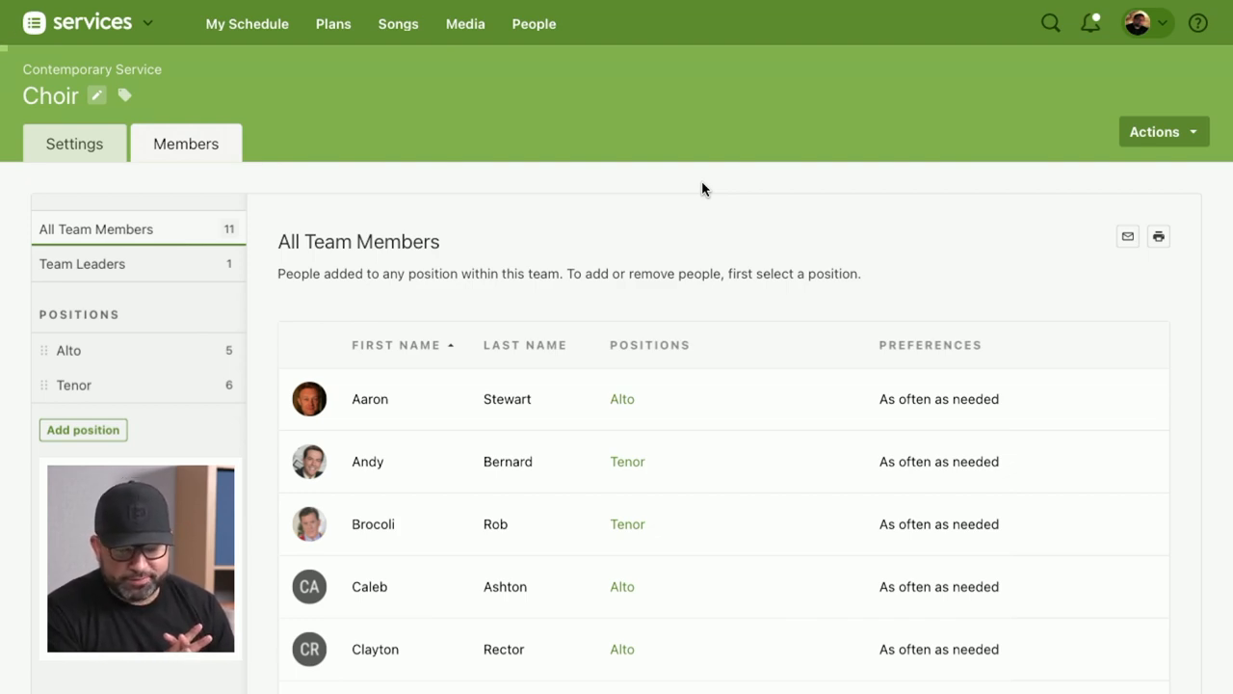
mouse_move(539, 132)
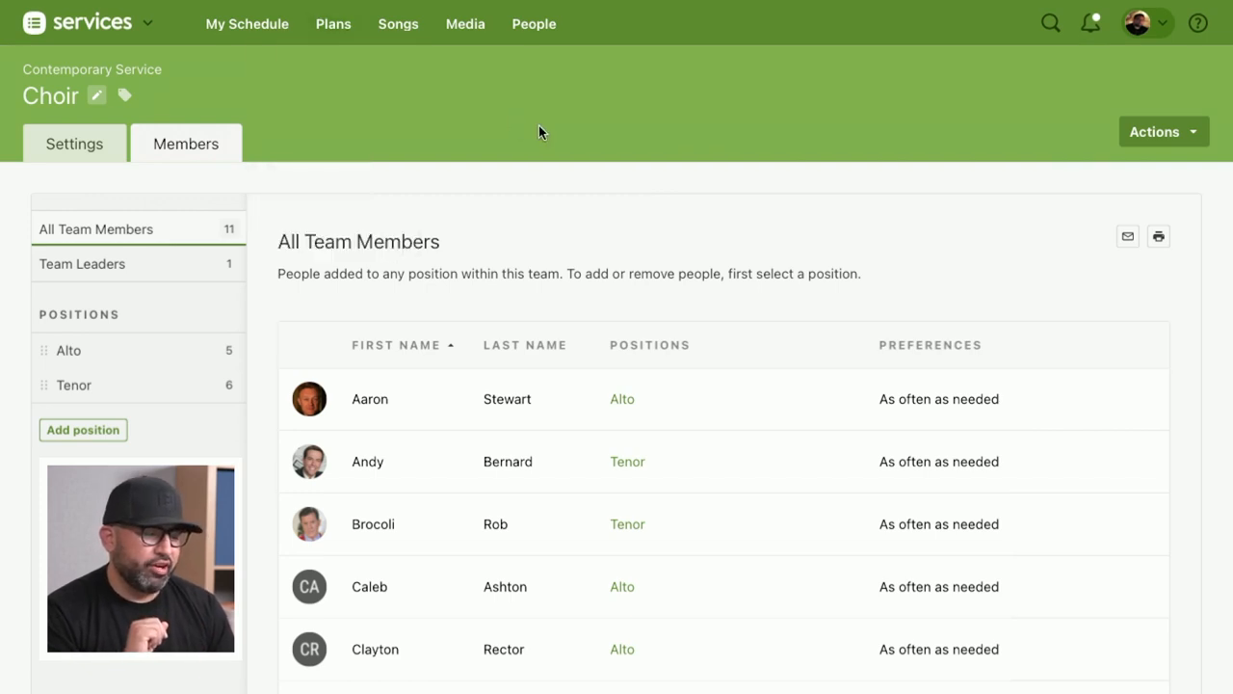
Return to the Plans overview with Contemporary Service dates March 26 to May 28.
left_click(333, 23)
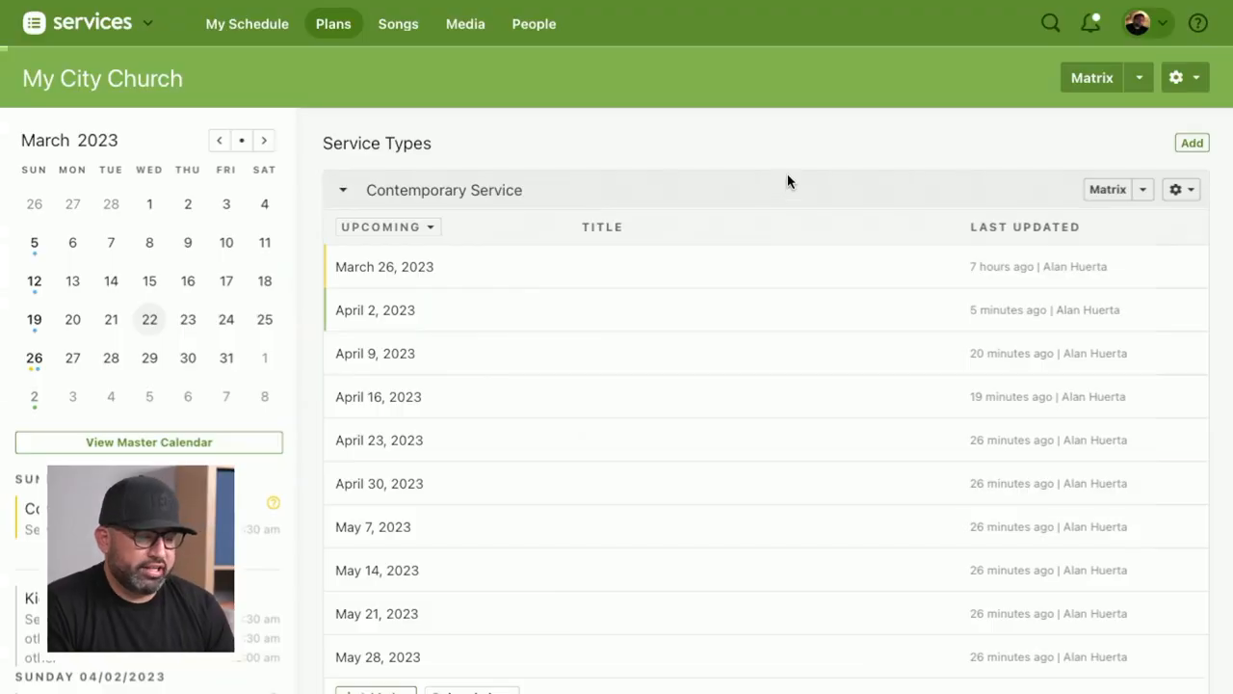
mouse_move(1176, 190)
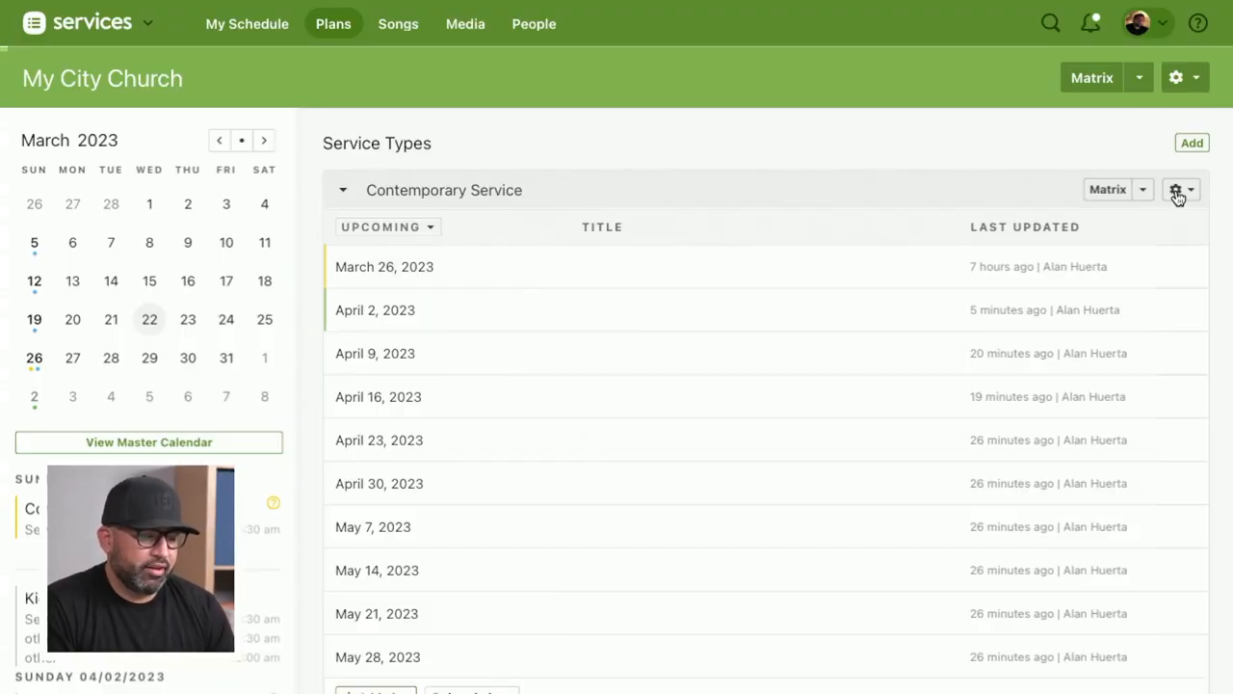
left_click(1175, 189)
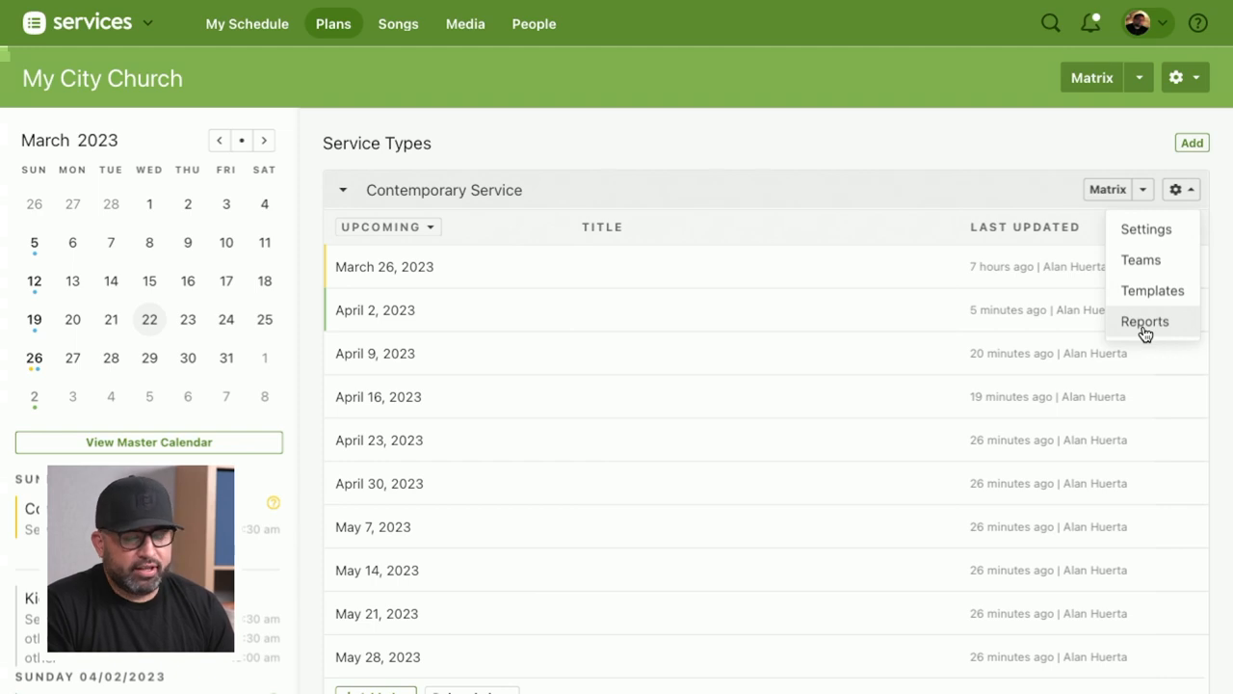
left_click(1144, 321)
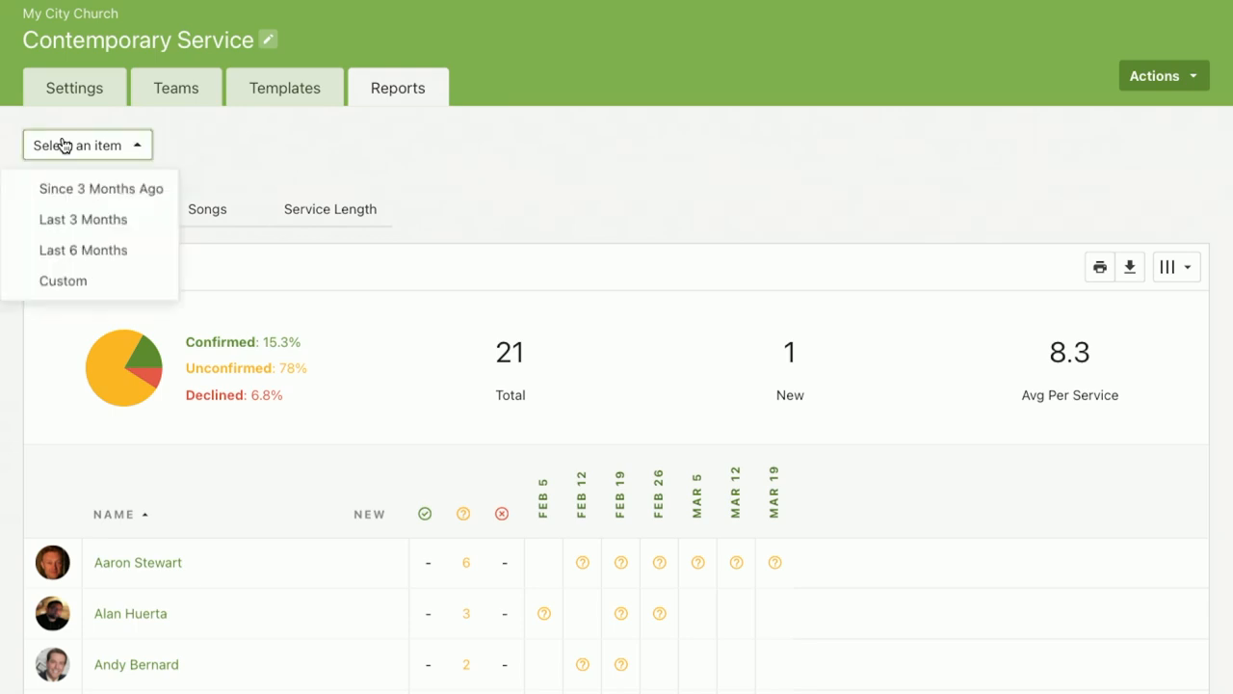
mouse_move(309, 258)
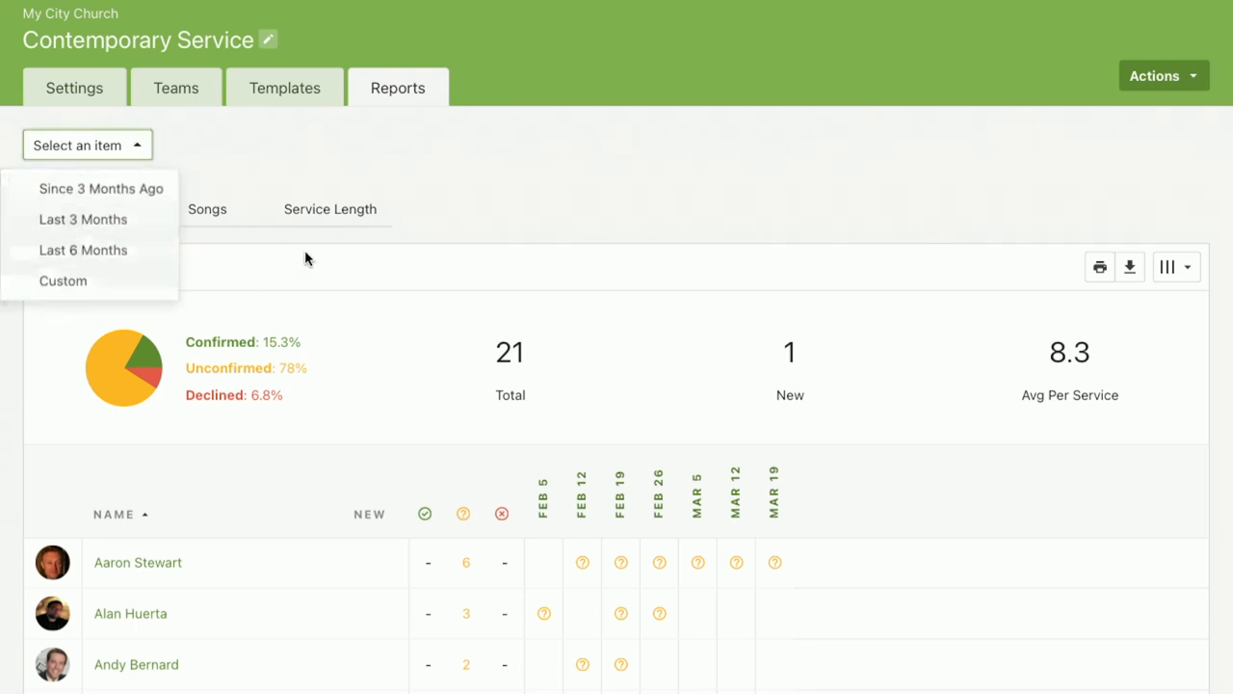
mouse_move(482, 198)
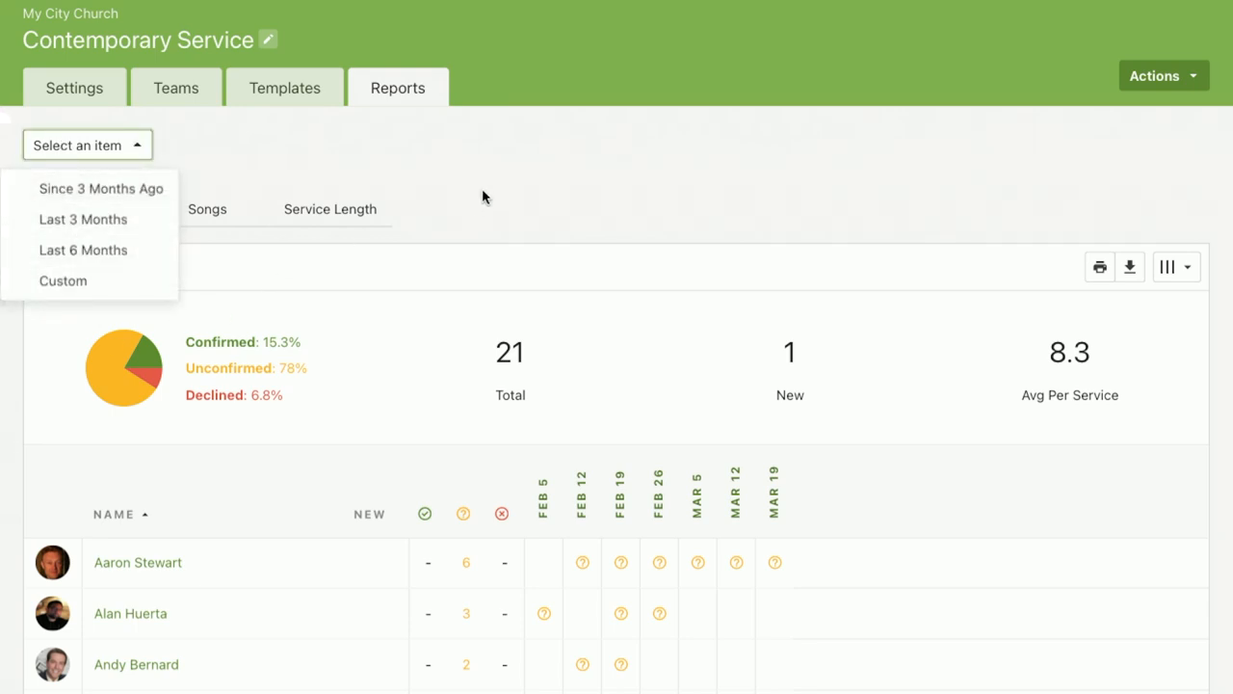
left_click(85, 267)
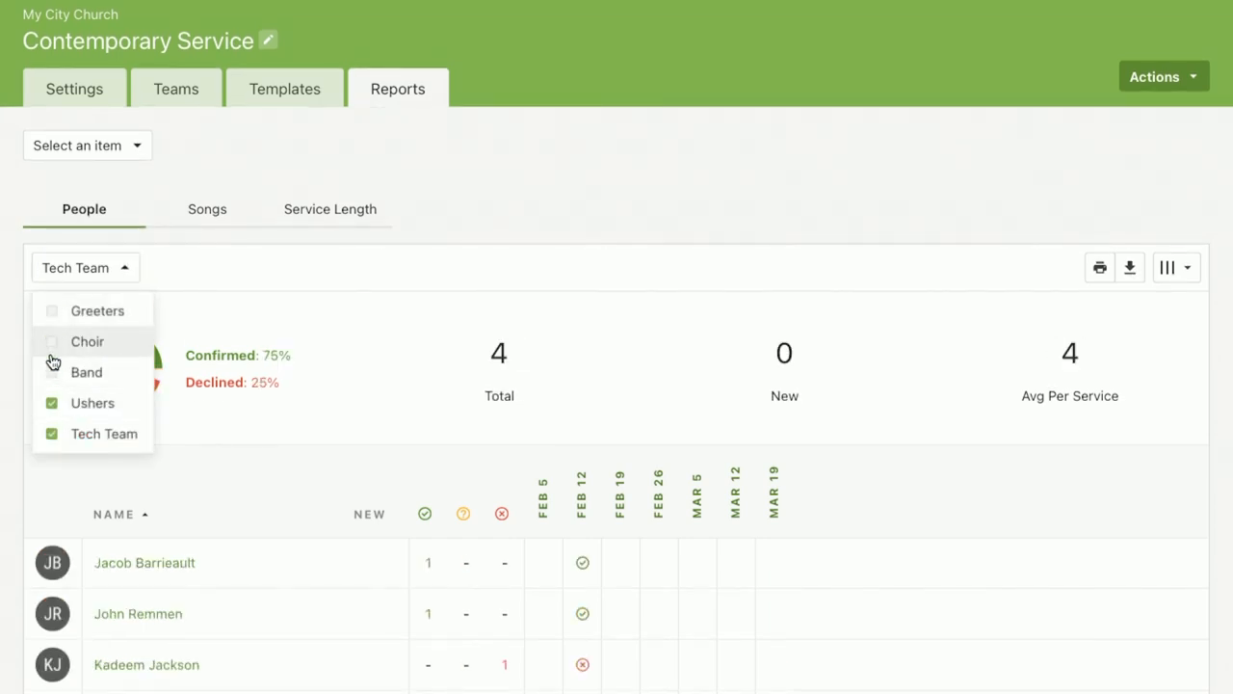
left_click(51, 310)
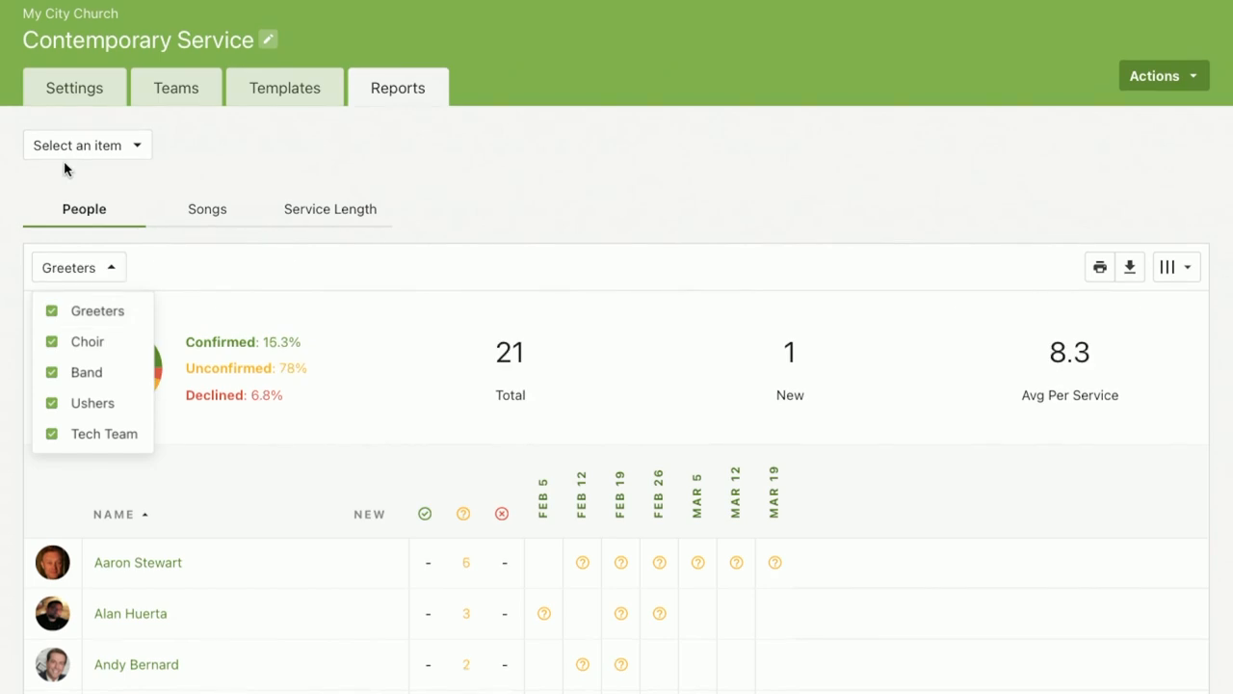
left_click(87, 145)
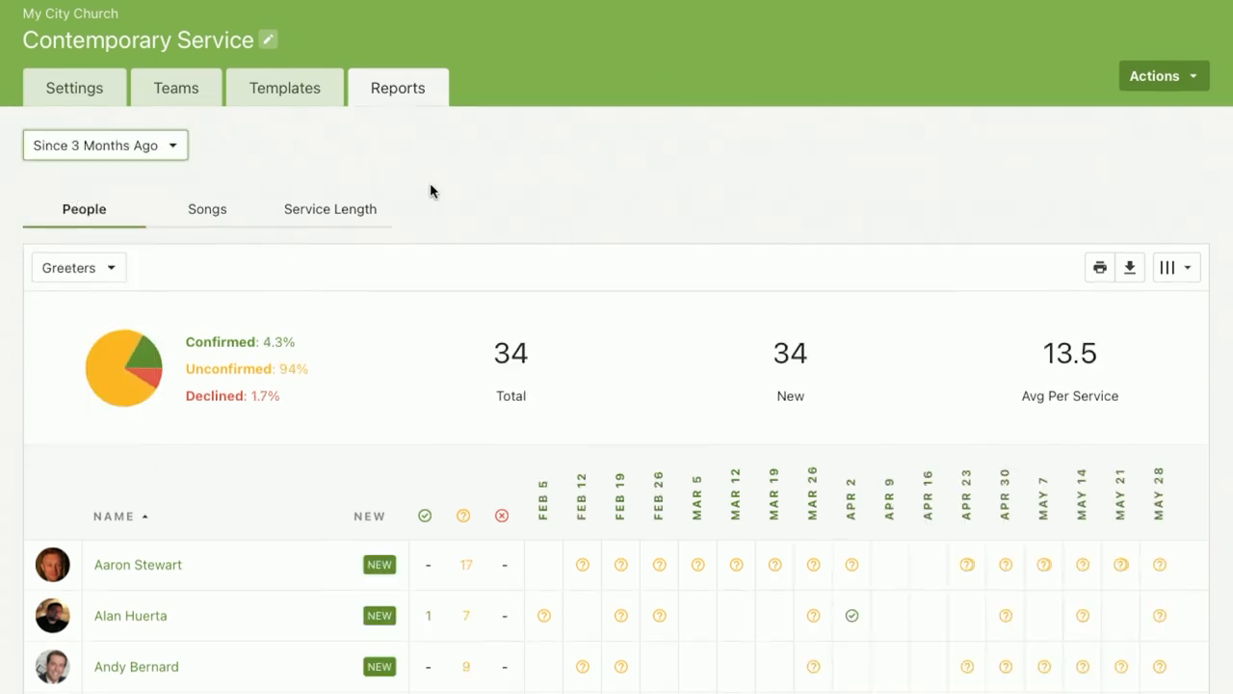
scroll("down", 3)
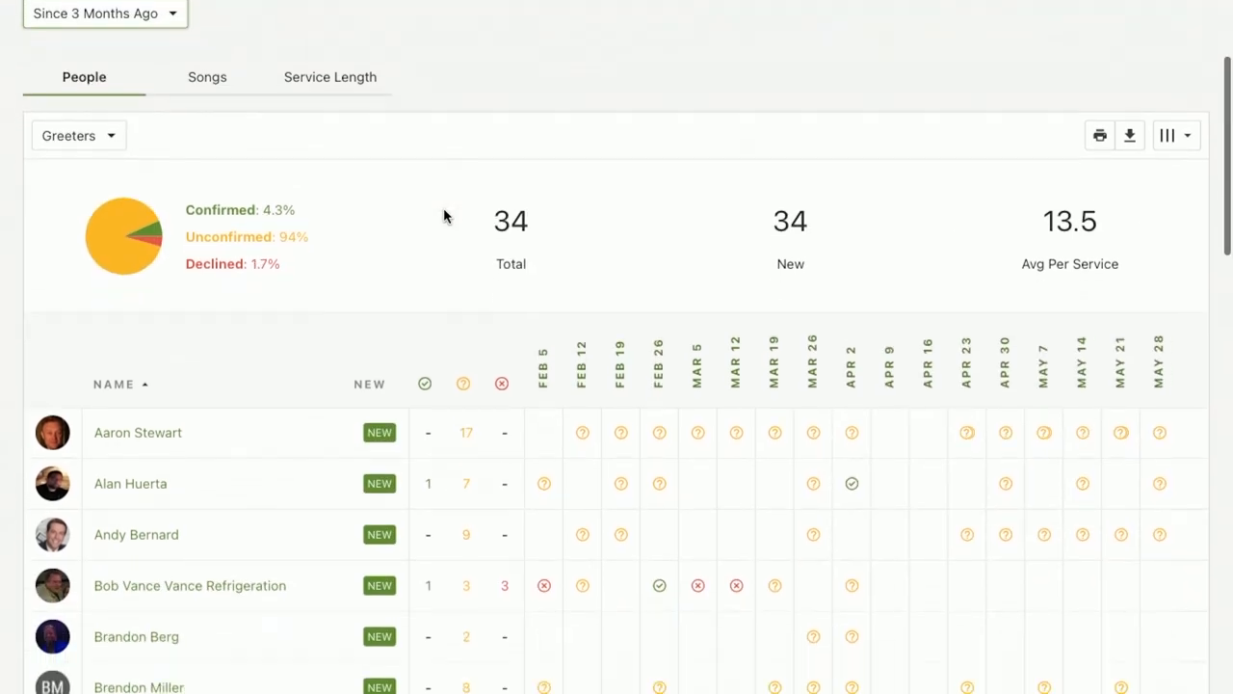
scroll("down", 3)
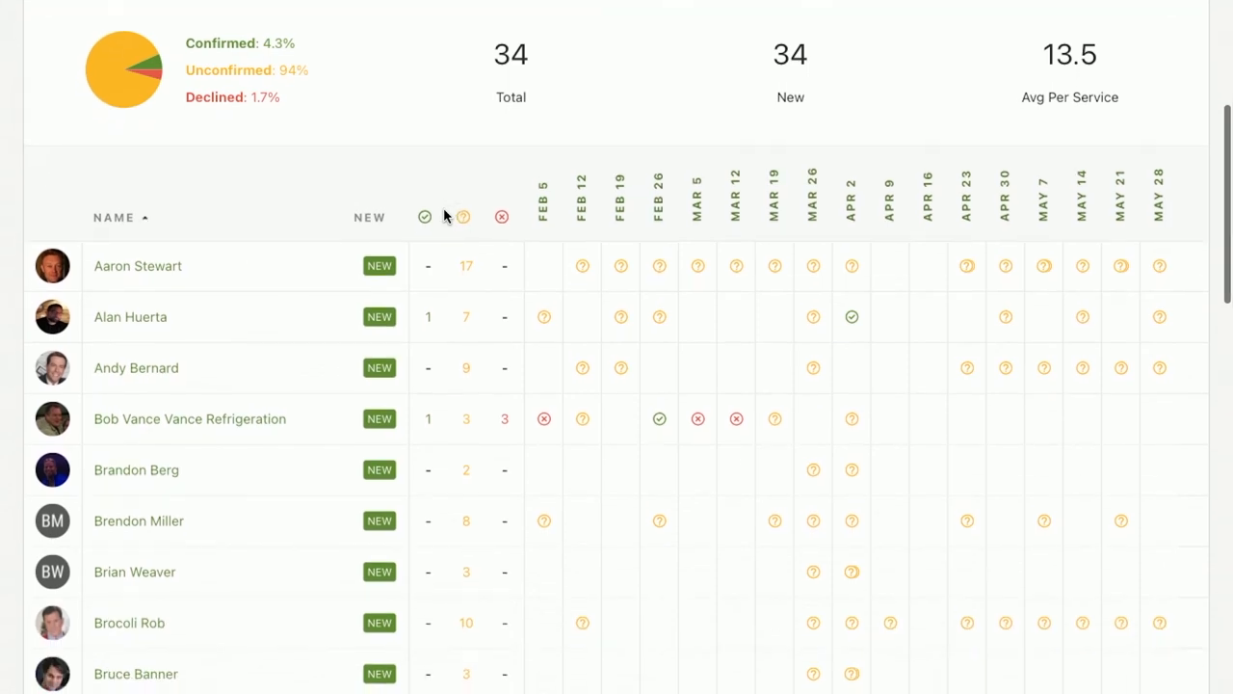
scroll("down", 3)
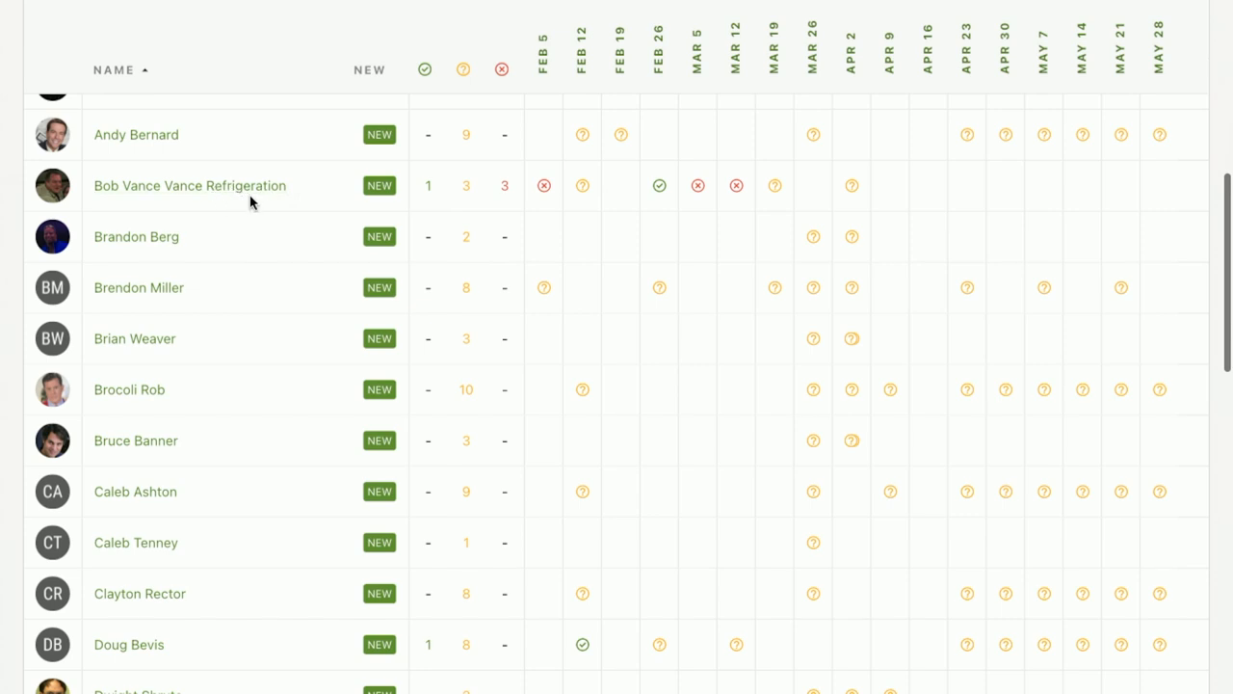
mouse_move(247, 213)
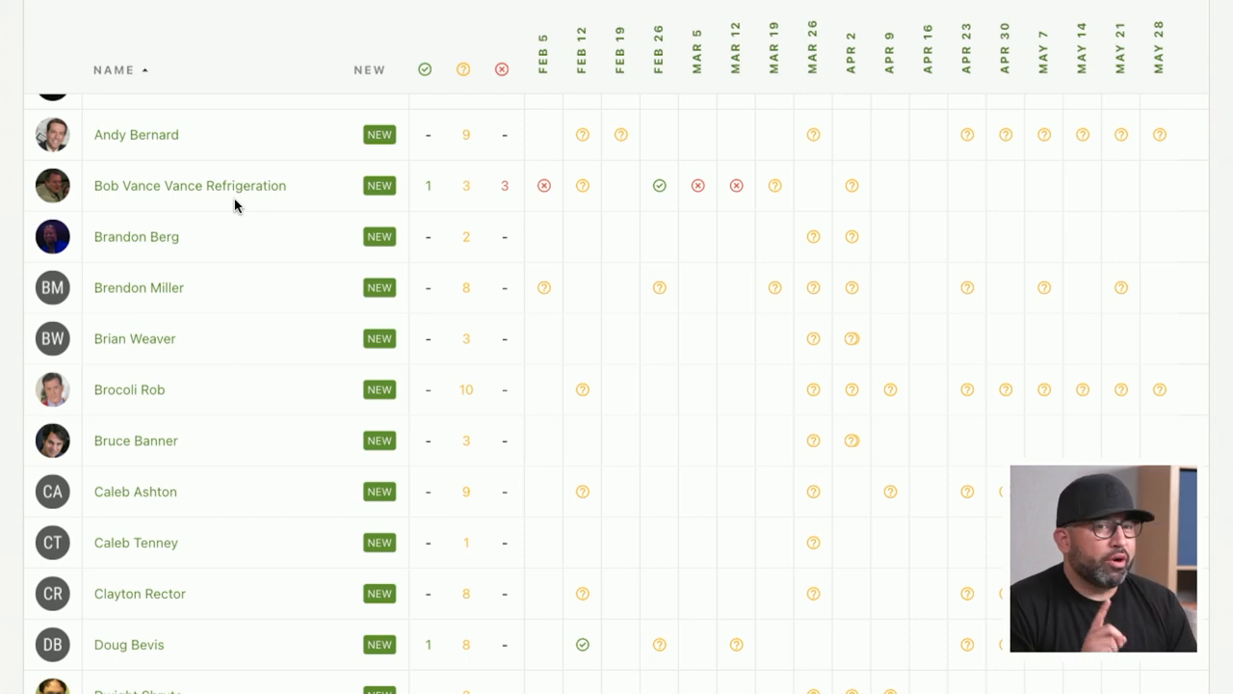
mouse_move(358, 185)
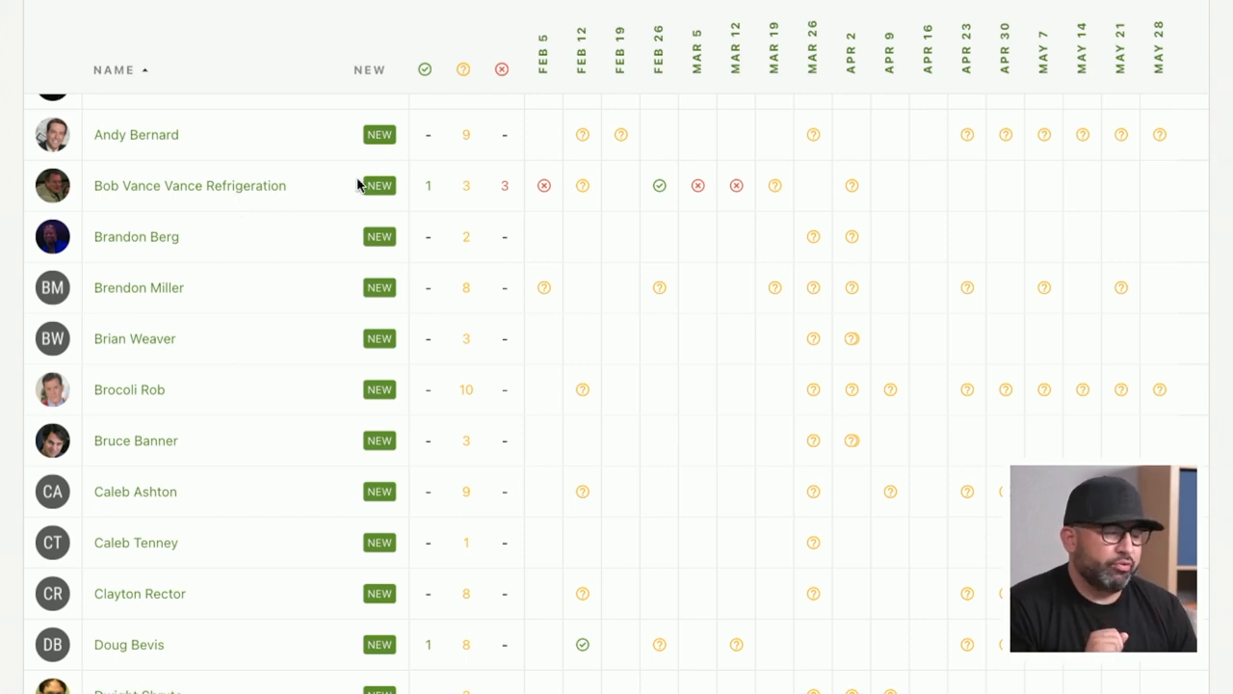
scroll("up", 3)
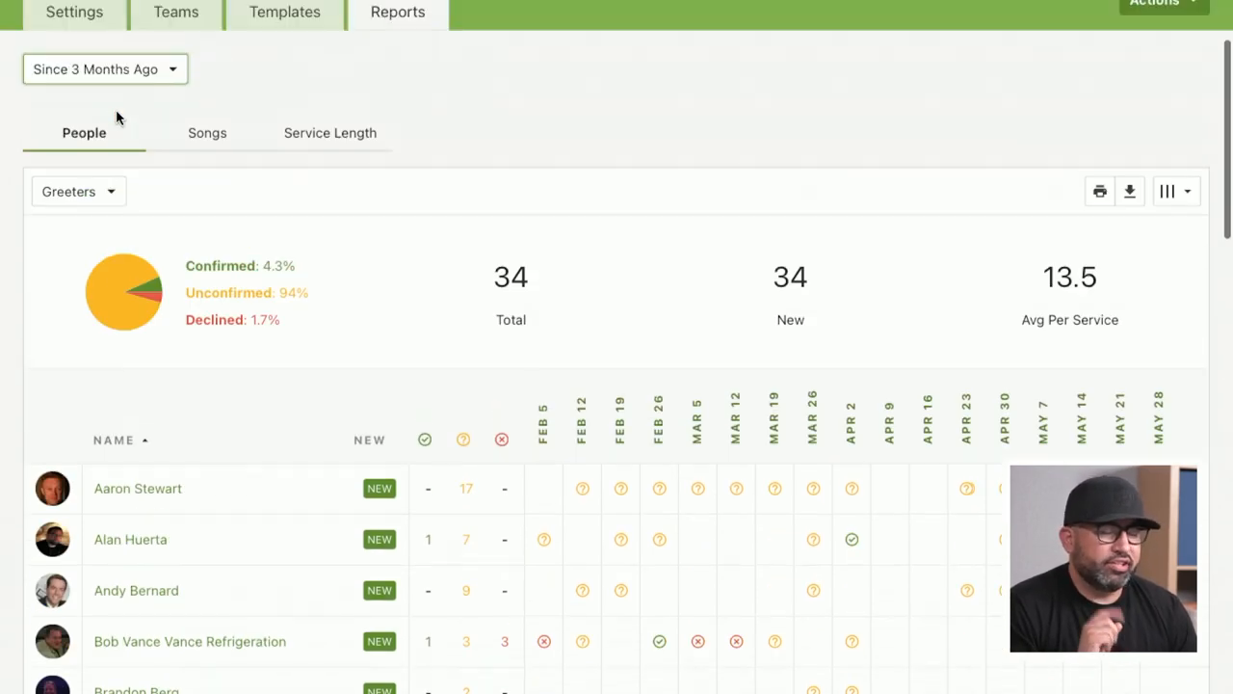
scroll("up", 3)
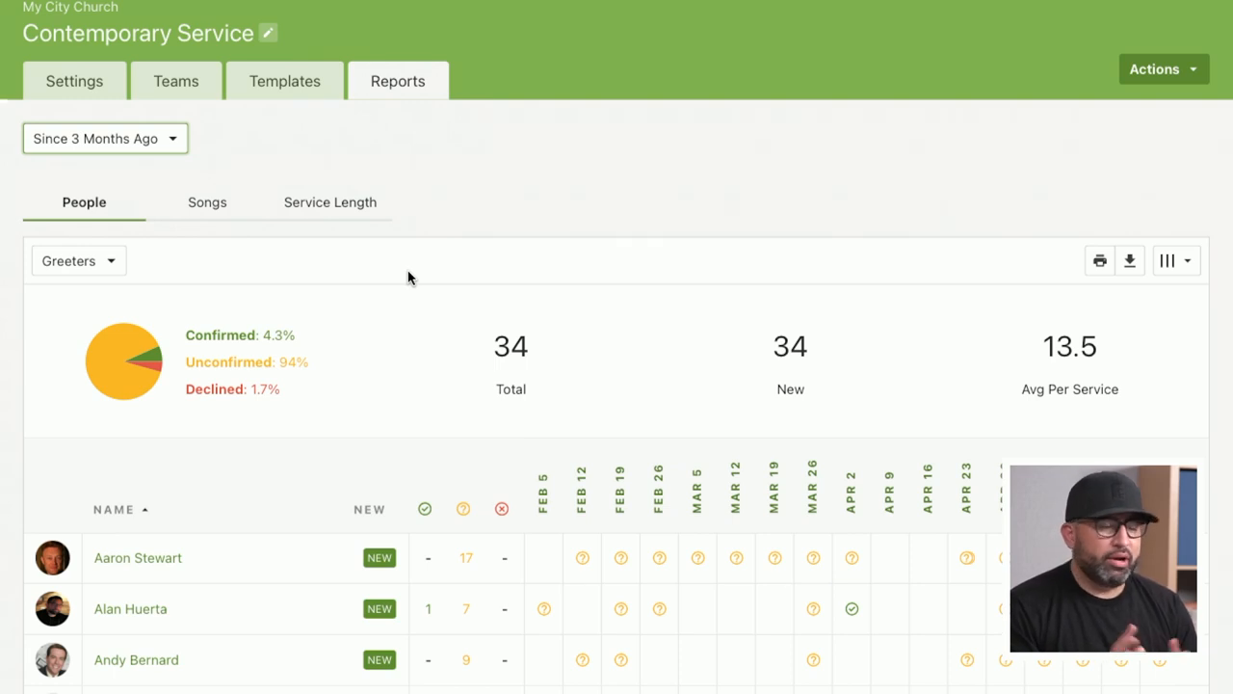
scroll("down", 3)
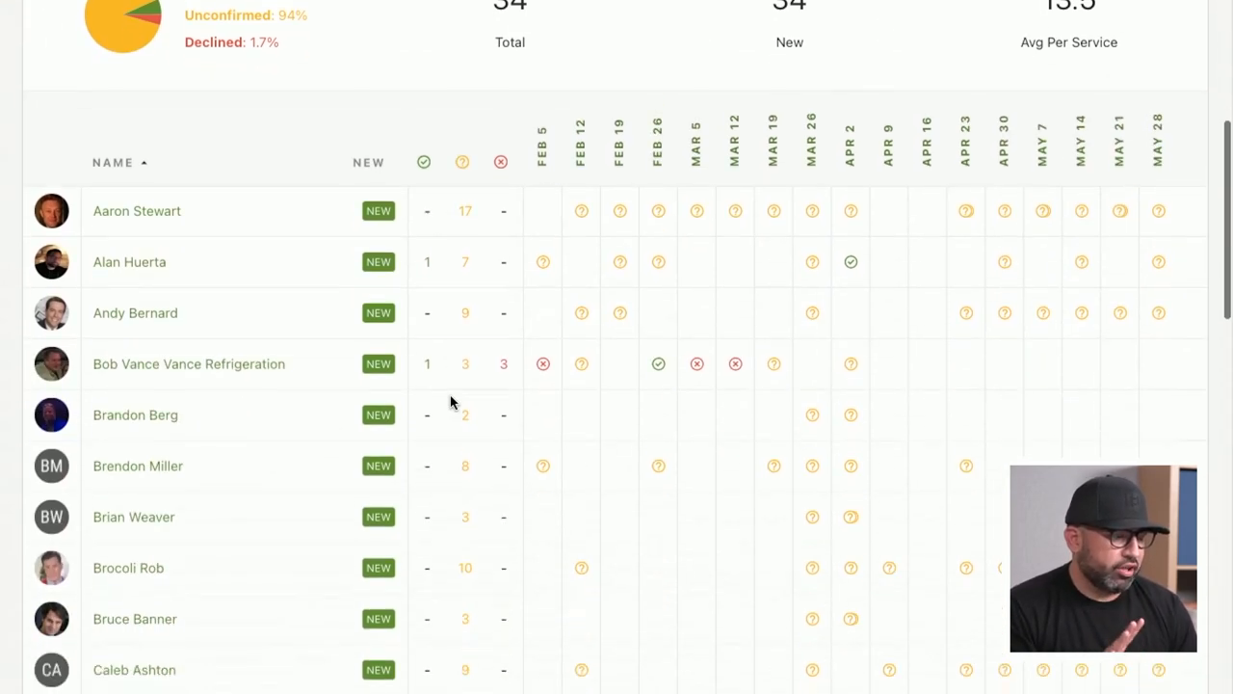
scroll("down", 3)
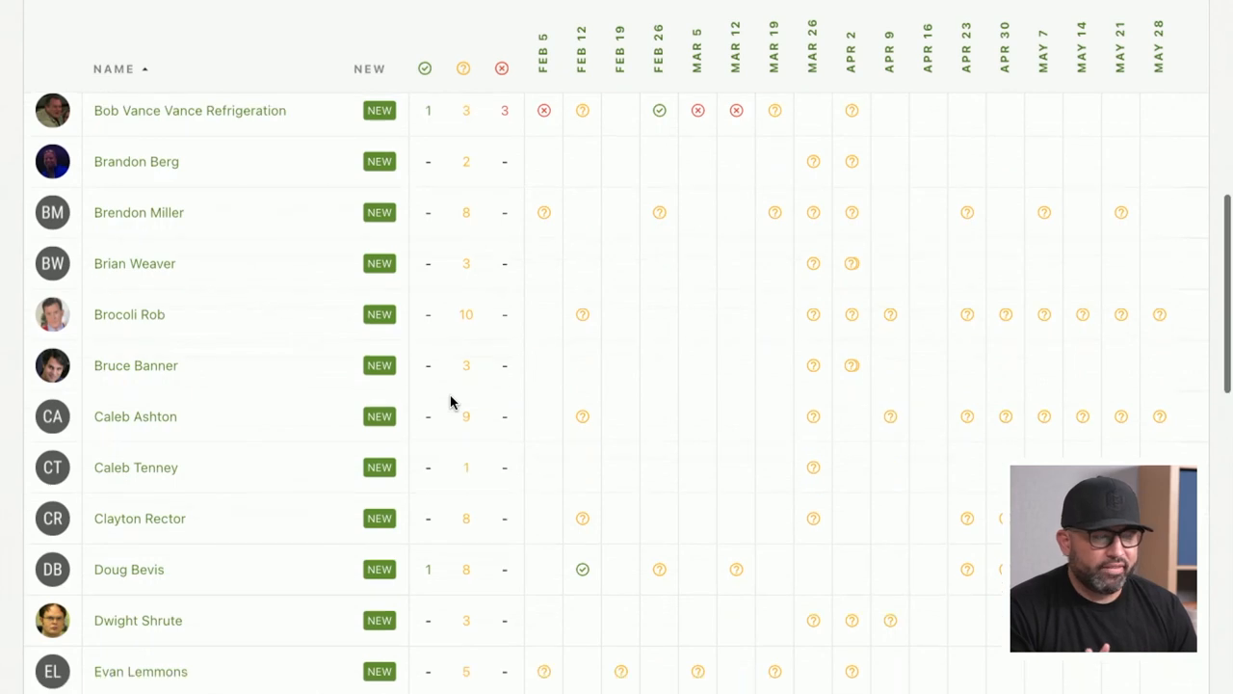
scroll("down", 3)
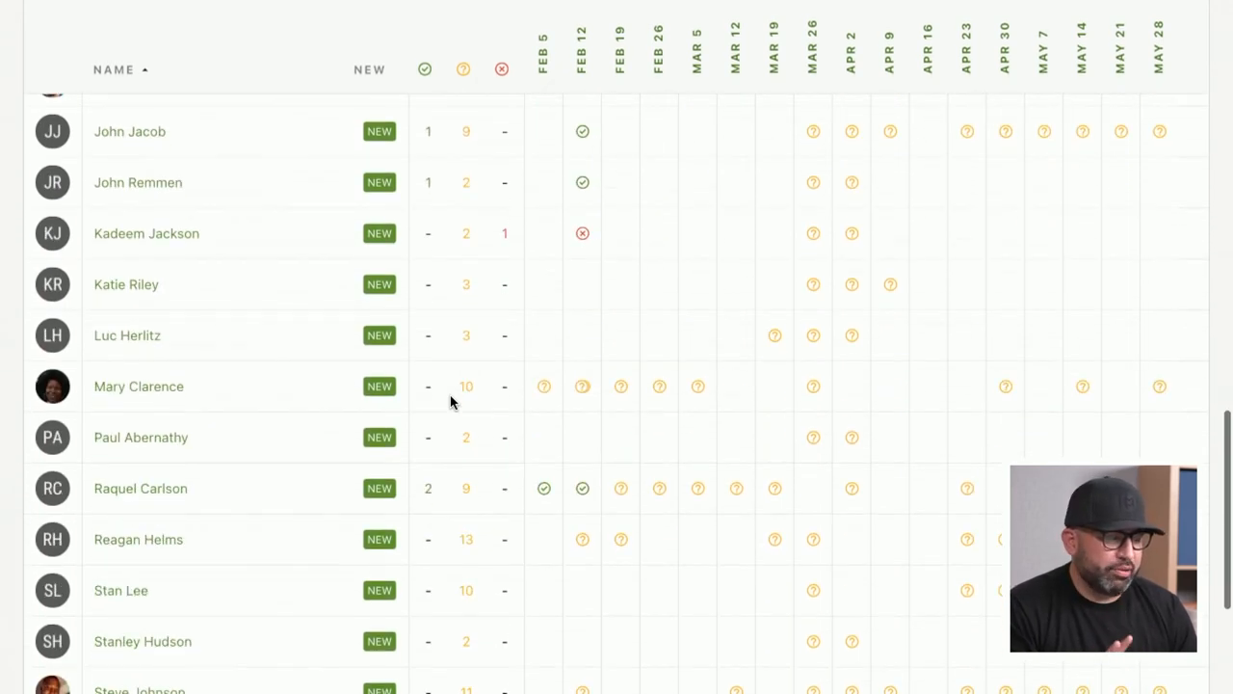
scroll("down", 3)
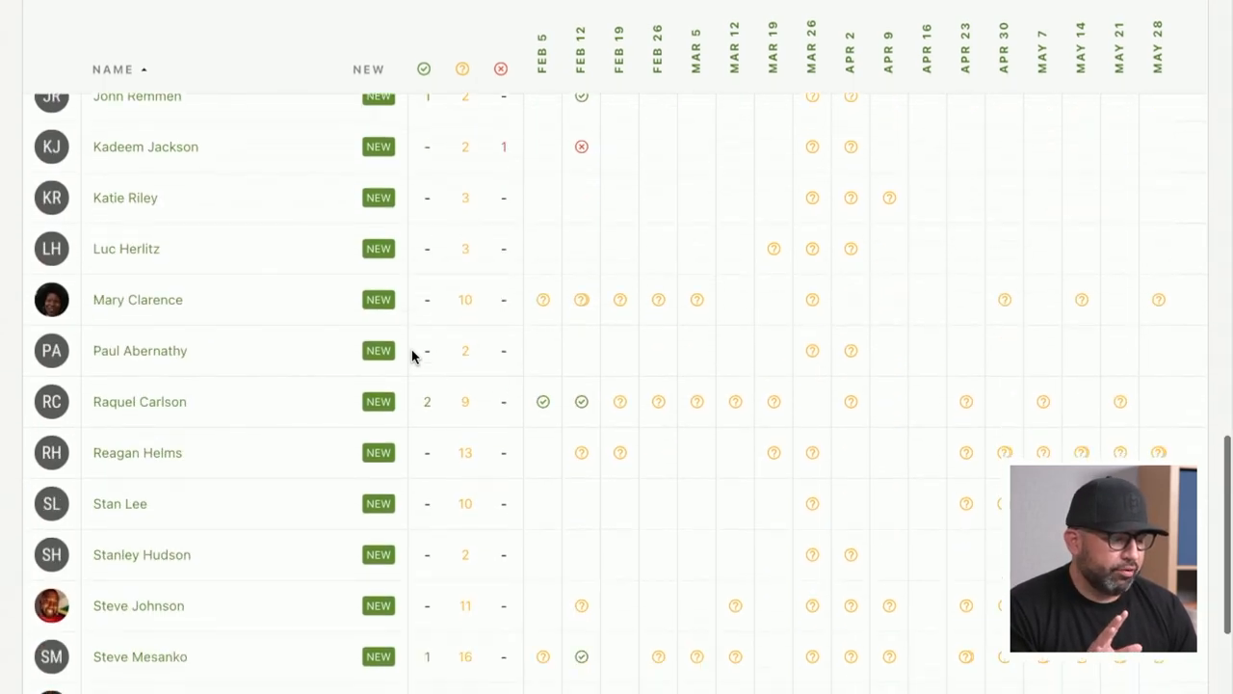
scroll("up", 3)
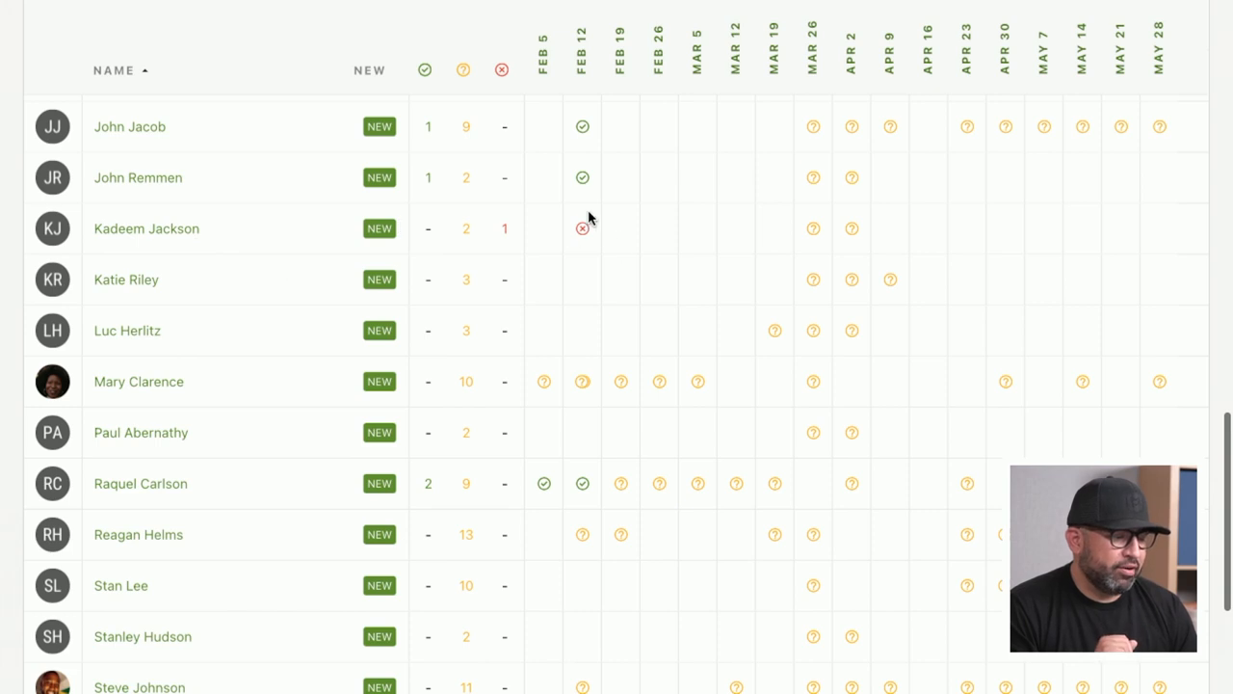
scroll("down", 3)
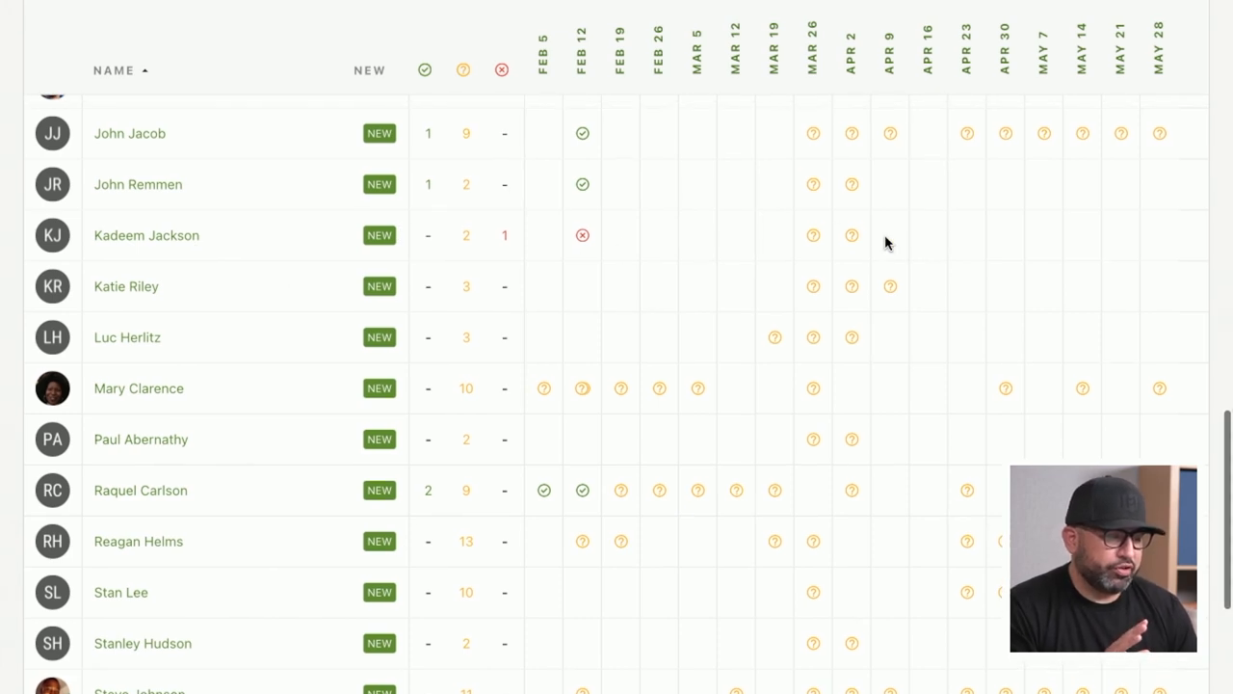
mouse_move(1161, 244)
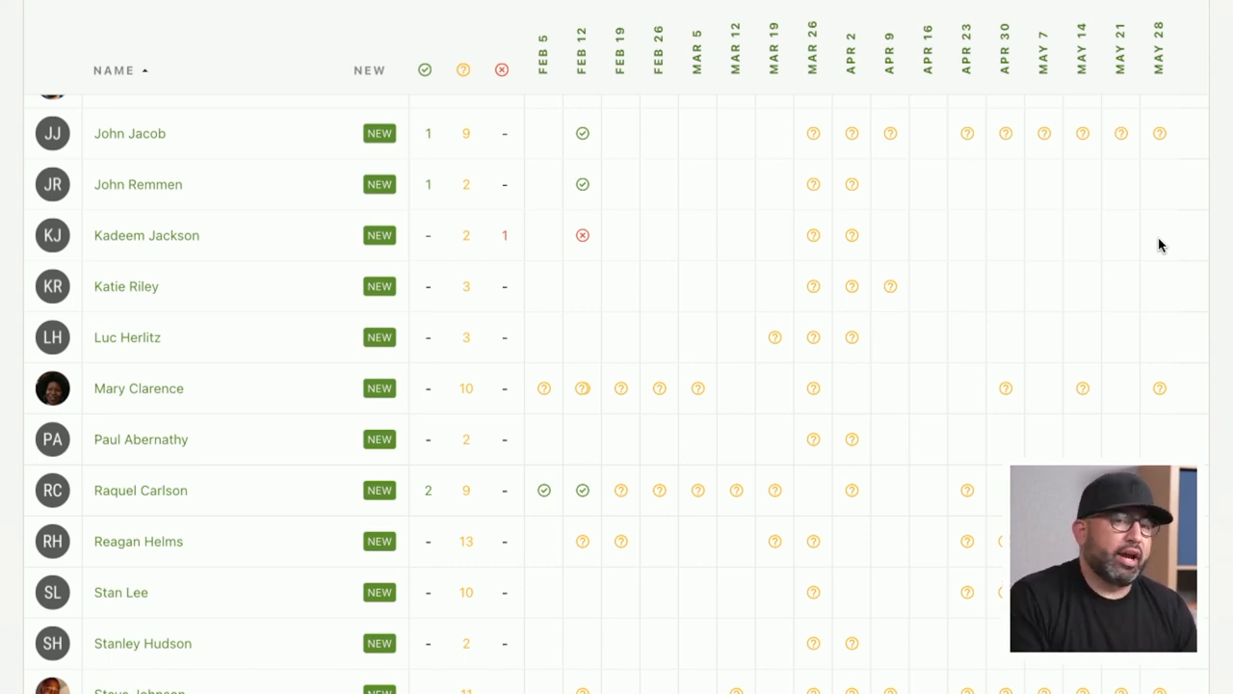
scroll("up", 3)
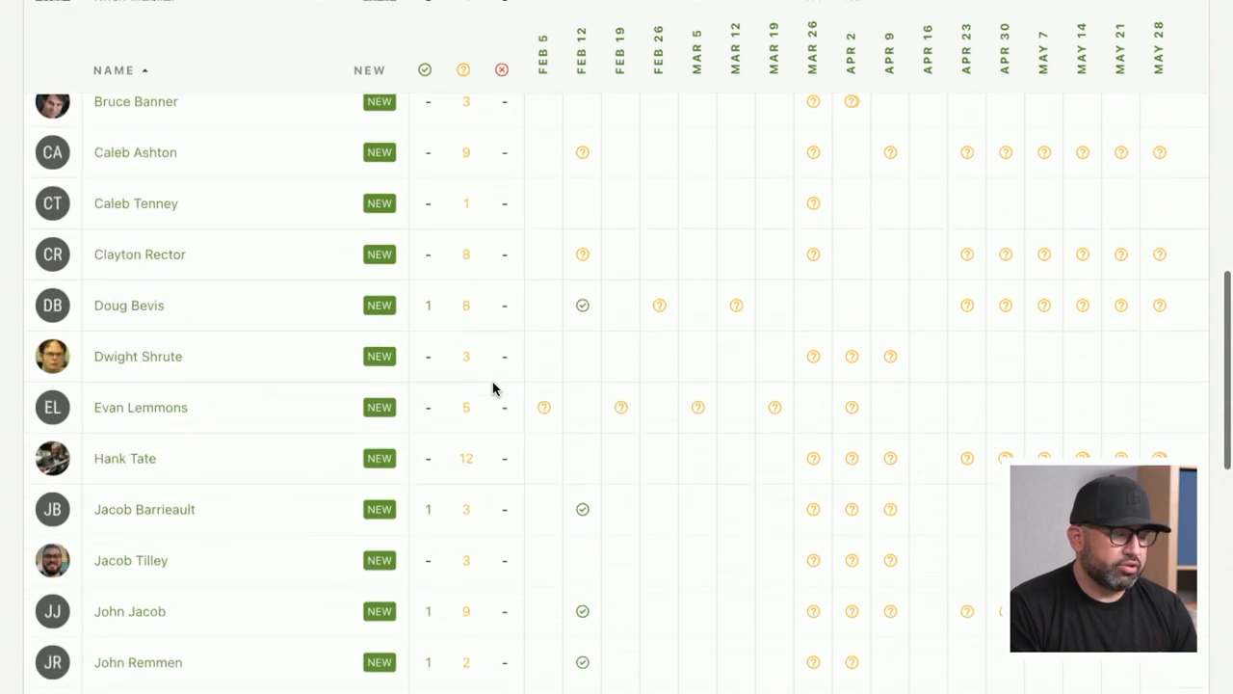
scroll("up", 3)
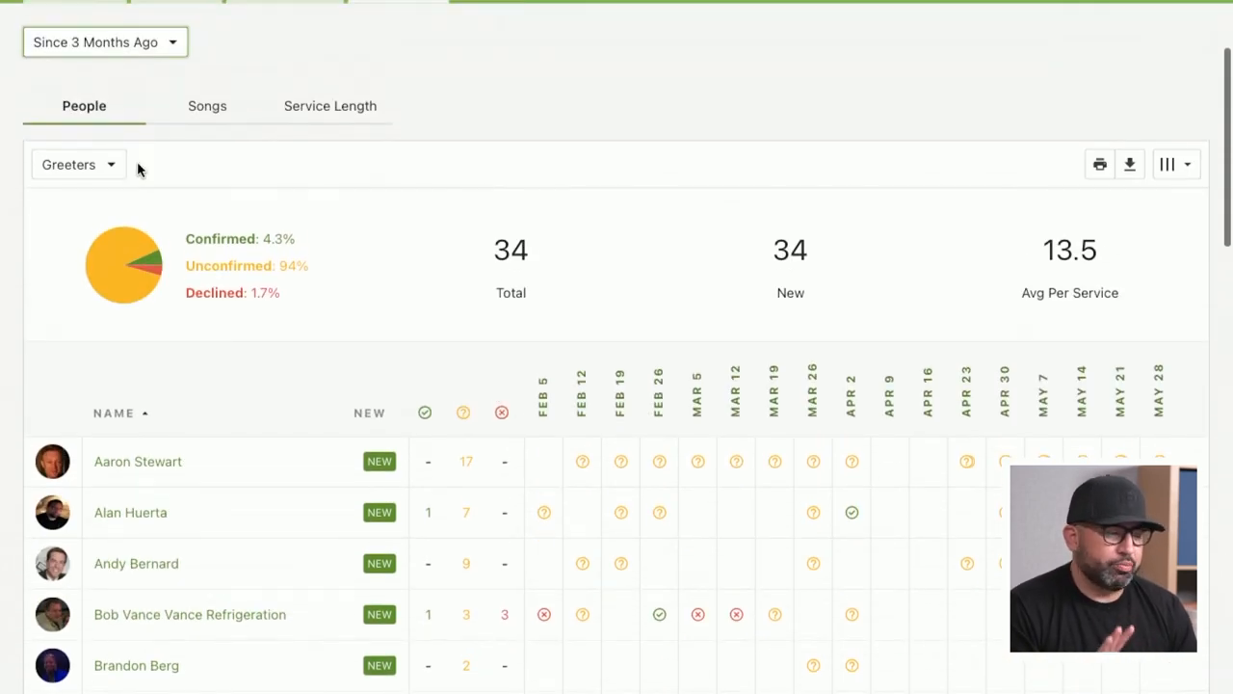
Check the report's 'Since 3 Months Ago' date ranges, then return to the Plans overview.
left_click(104, 42)
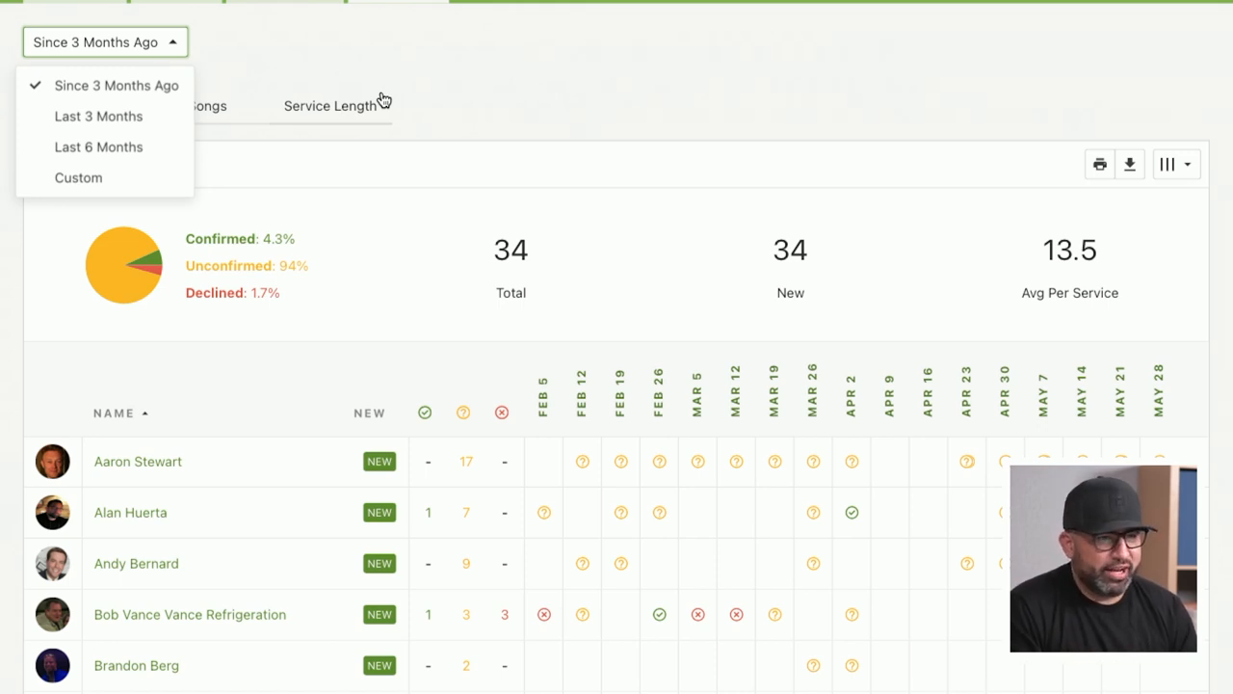
mouse_move(432, 171)
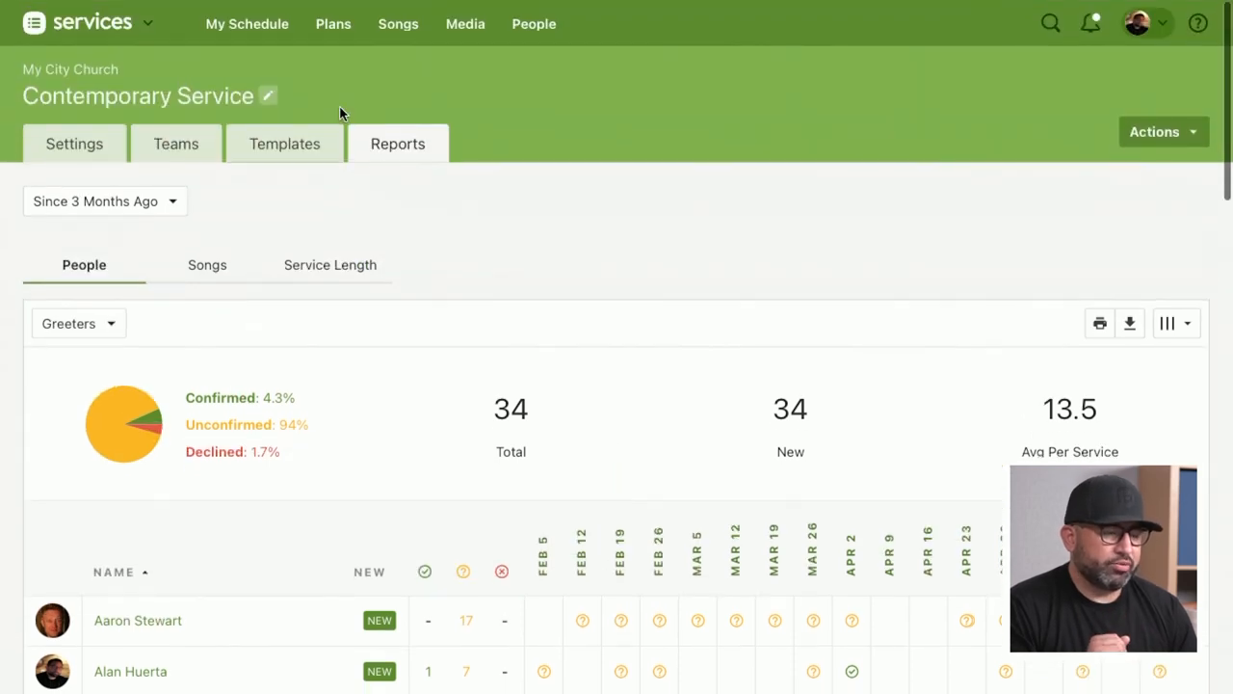
left_click(333, 23)
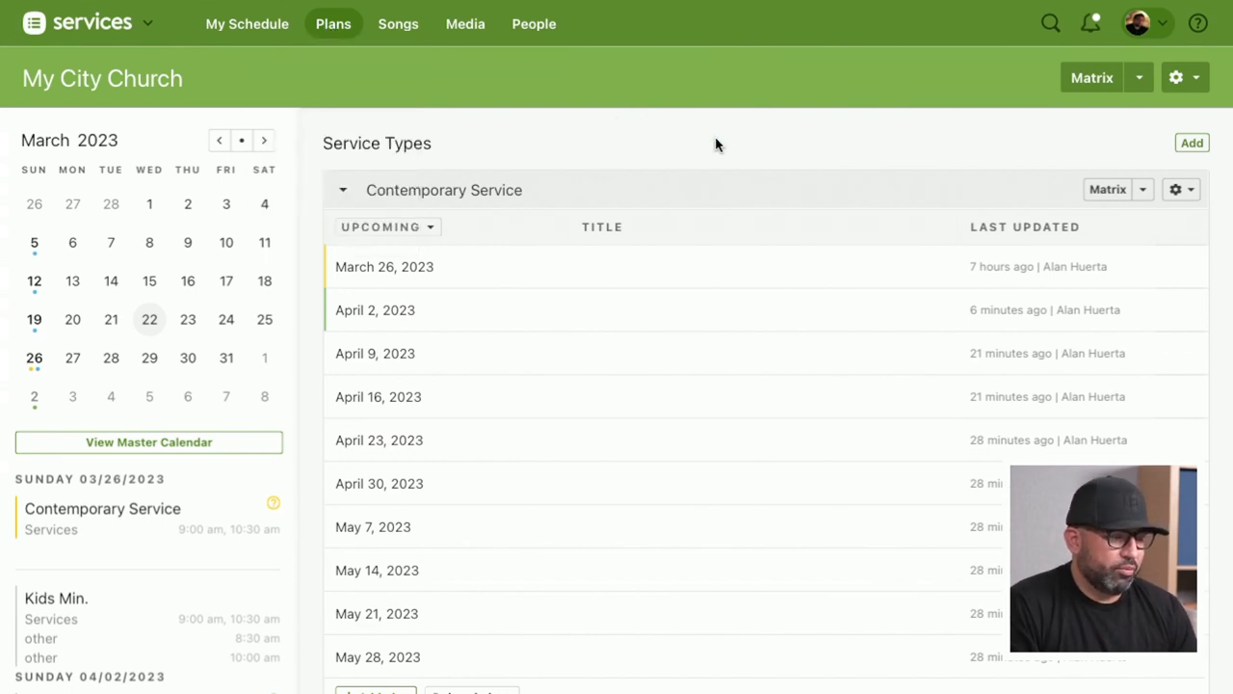
Open the Matrix view of Contemporary Service plans, Mar 26 – May 28.
left_click(1142, 188)
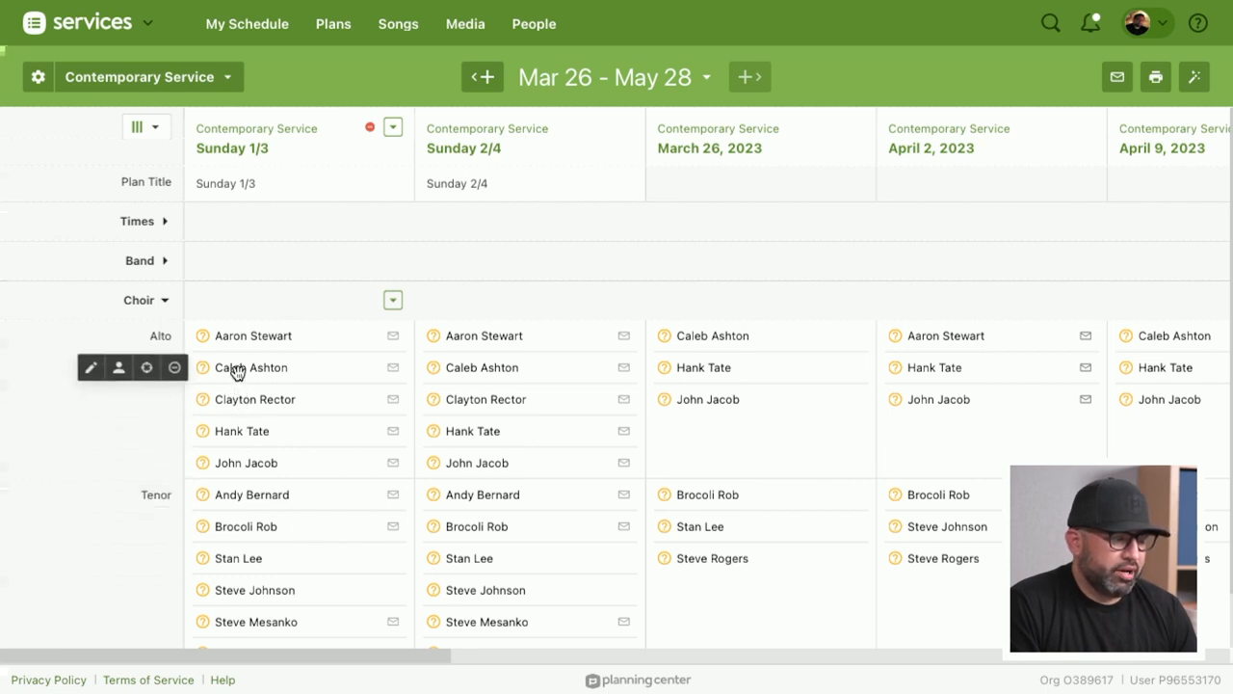
mouse_move(147, 367)
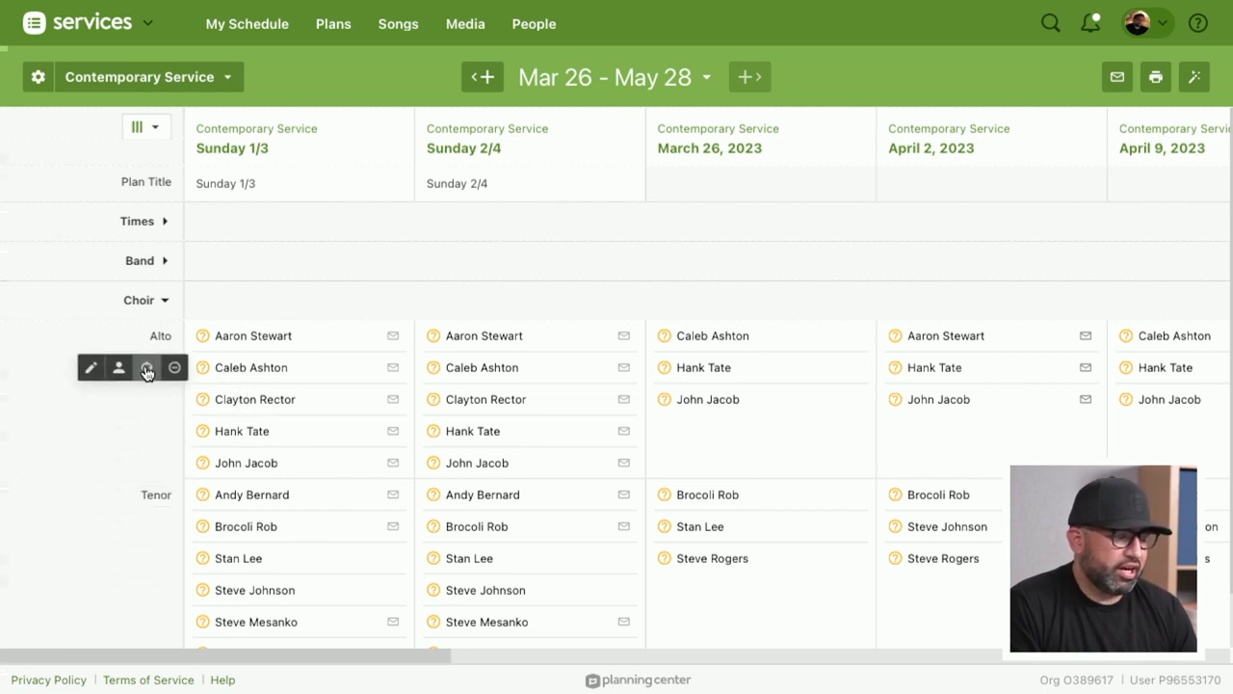
left_click(146, 367)
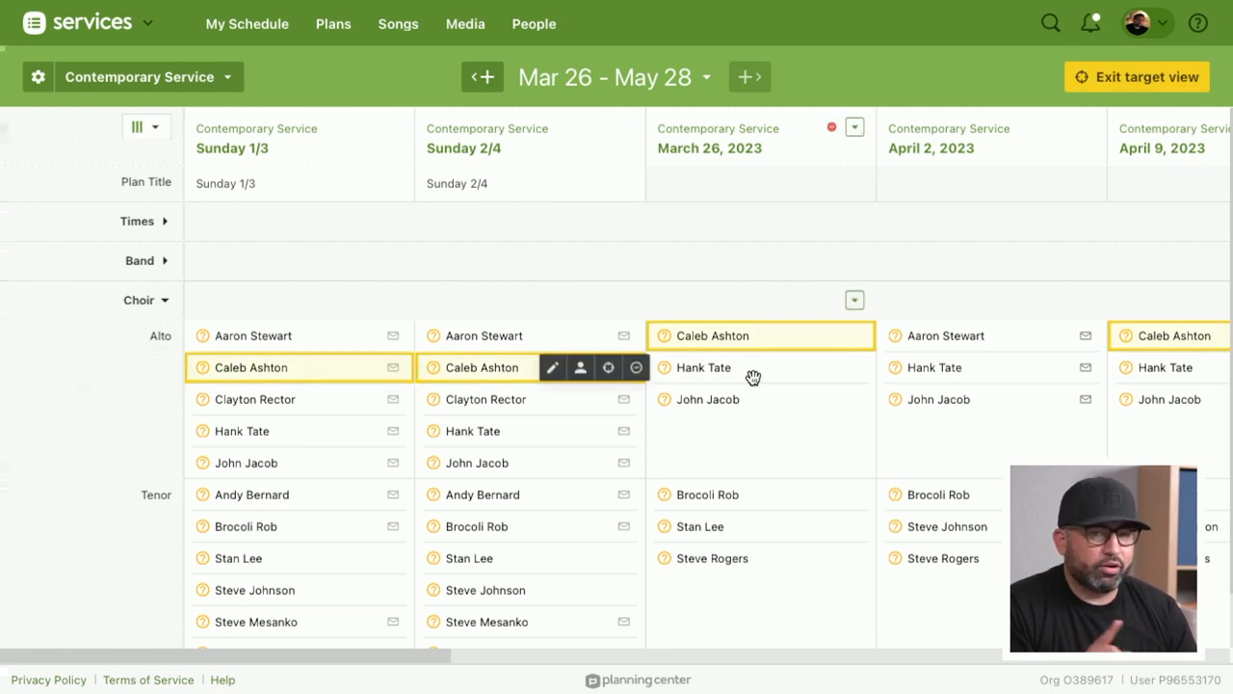
mouse_move(742, 370)
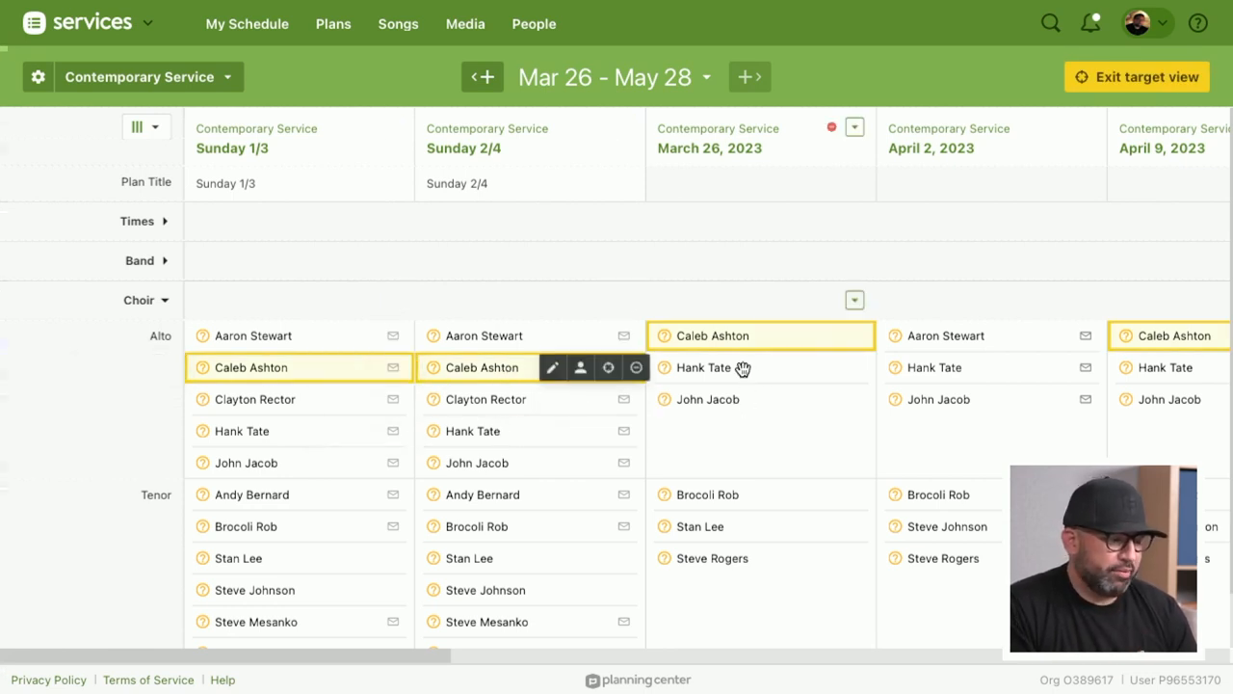
scroll("right", 3)
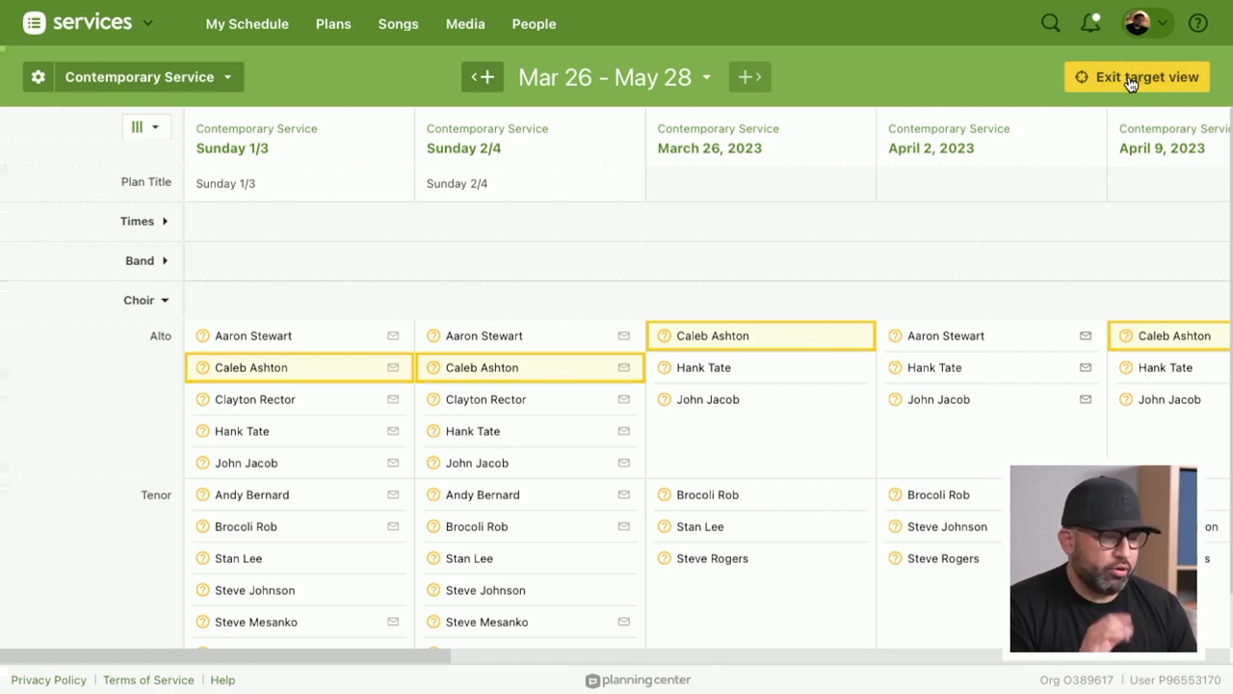
left_click(1136, 76)
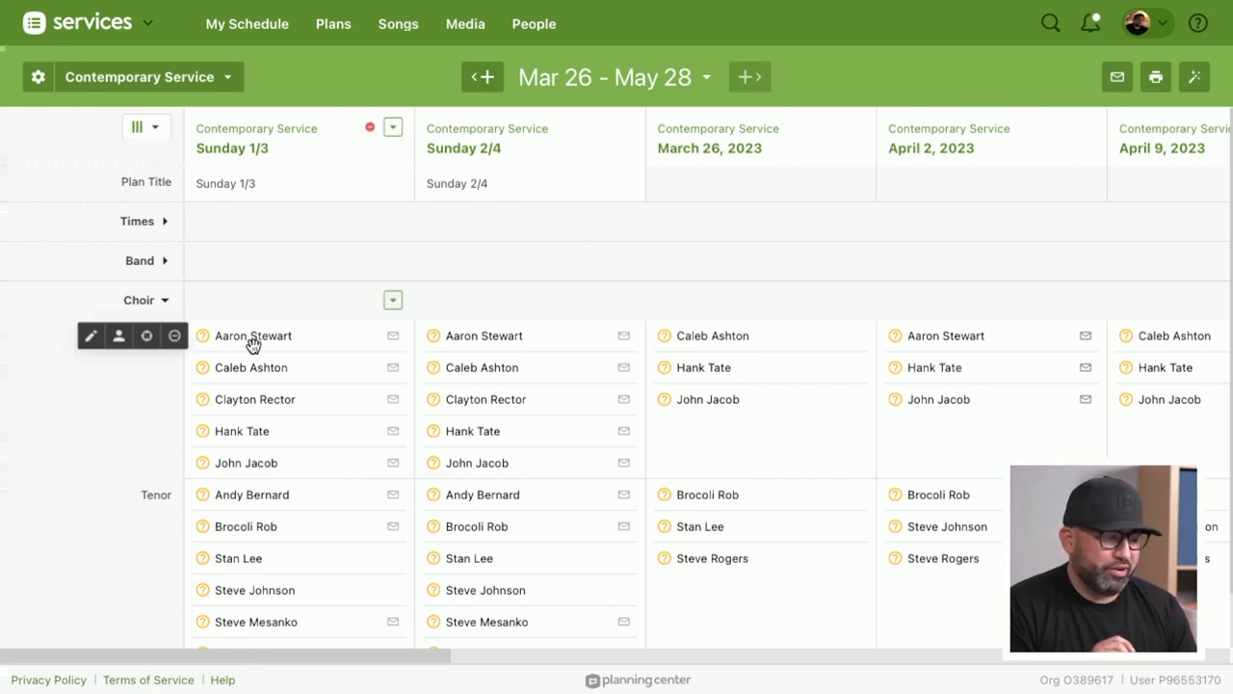
left_click(334, 24)
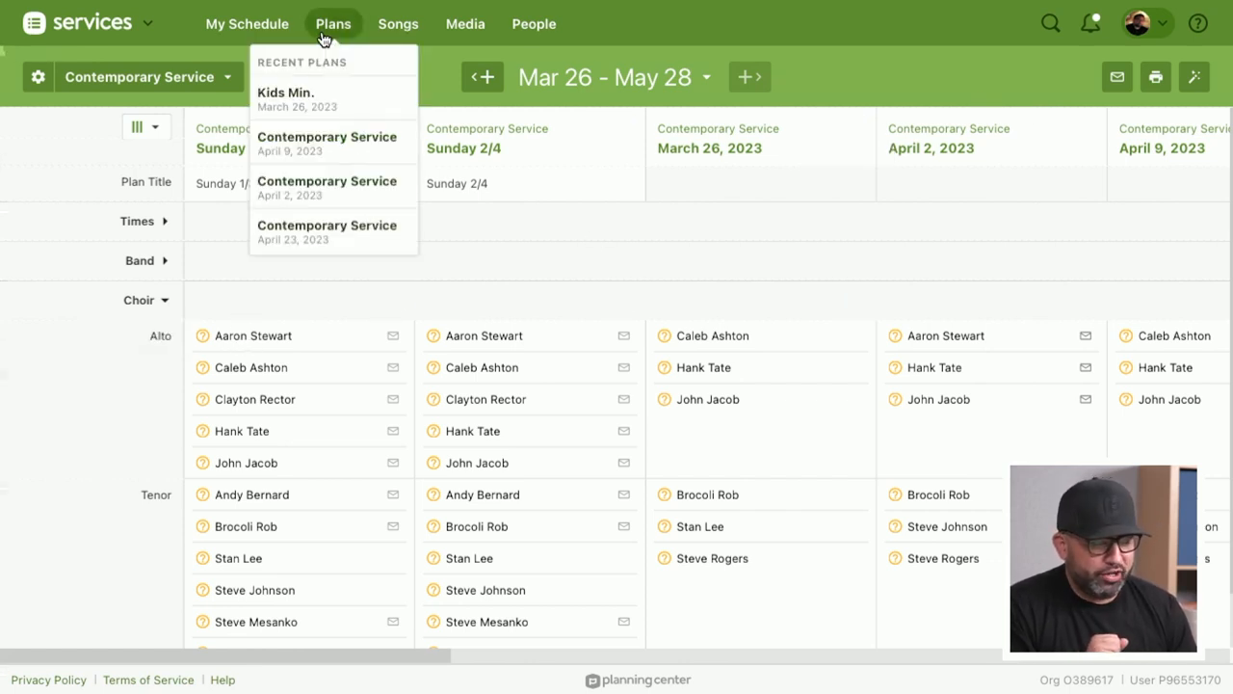